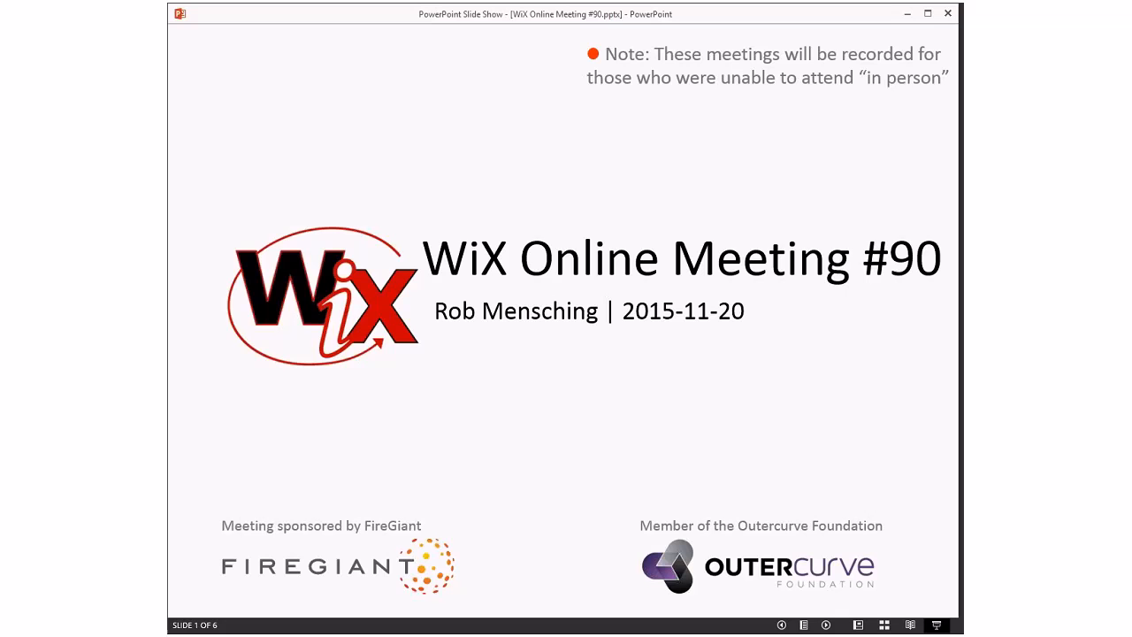
Advance the slide show past the title and Agenda slides toward the issue tracker
{"action": "key", "text": "right"}
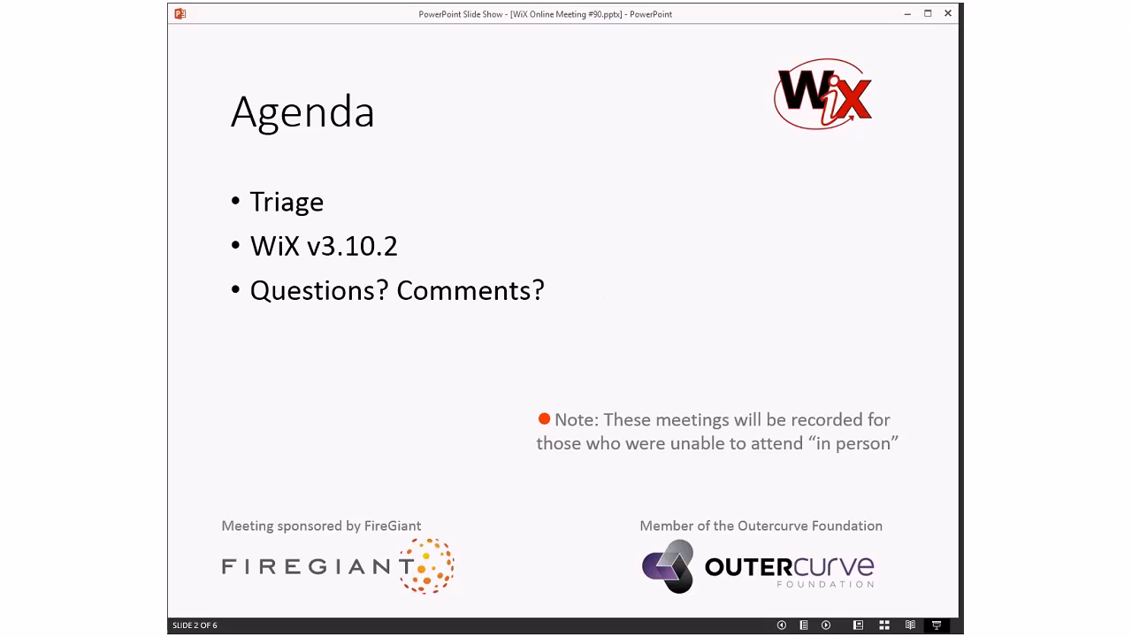
{"action": "key", "text": "right"}
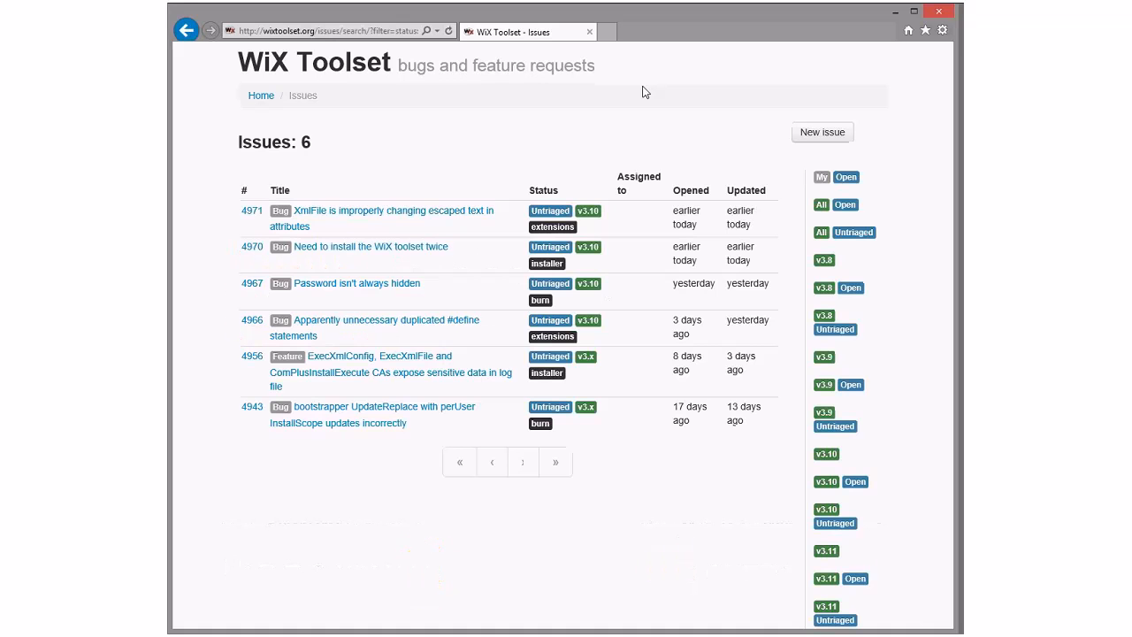
{"action": "mouse_move", "coordinate": [391, 440]}
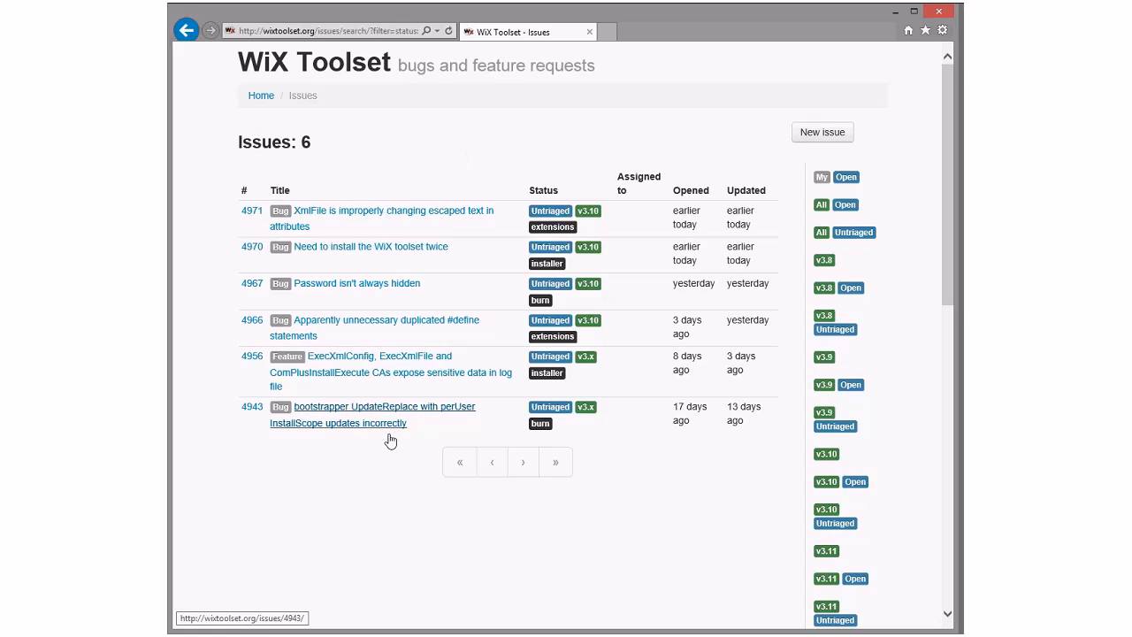
{"action": "mouse_move", "coordinate": [353, 434]}
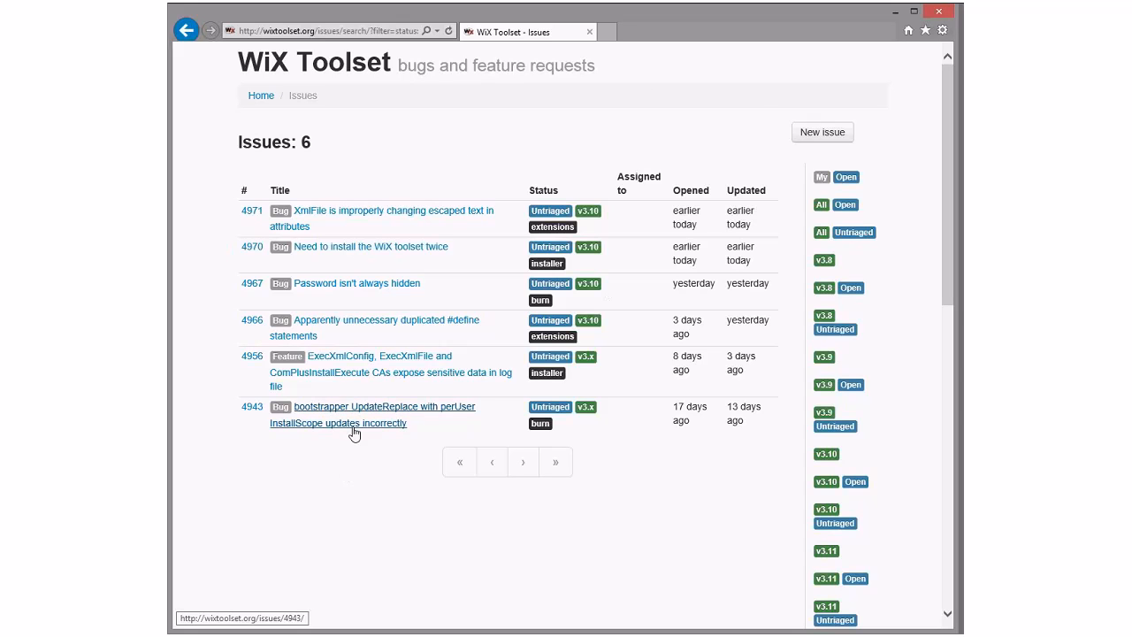
{"action": "left_click", "coordinate": [371, 405]}
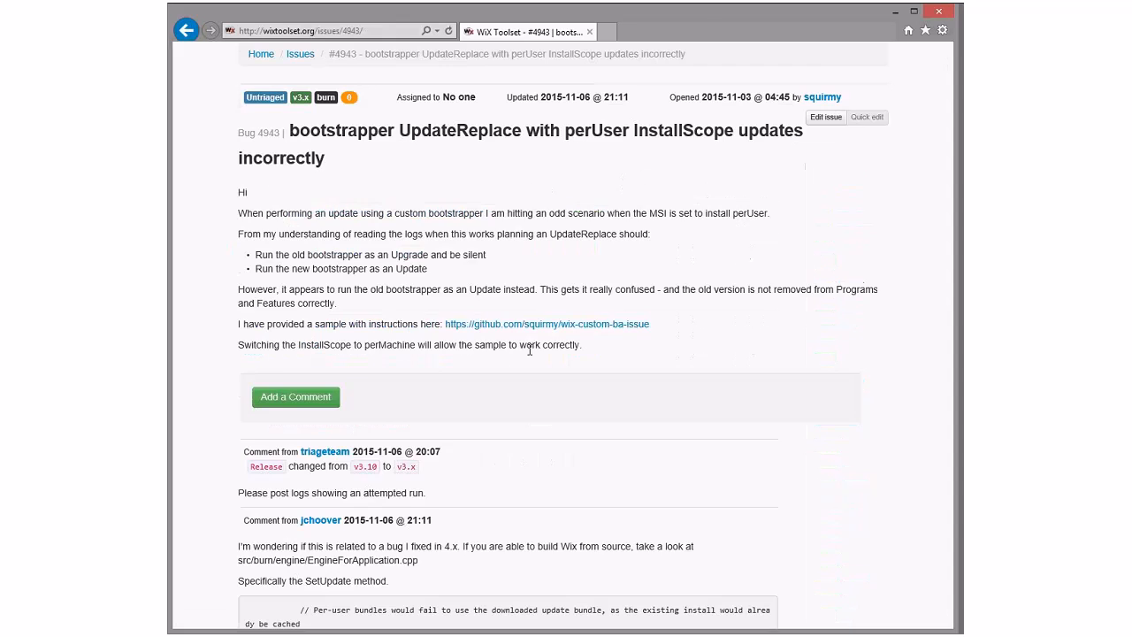
{"action": "scroll", "scroll_direction": "down", "scroll_amount": 3}
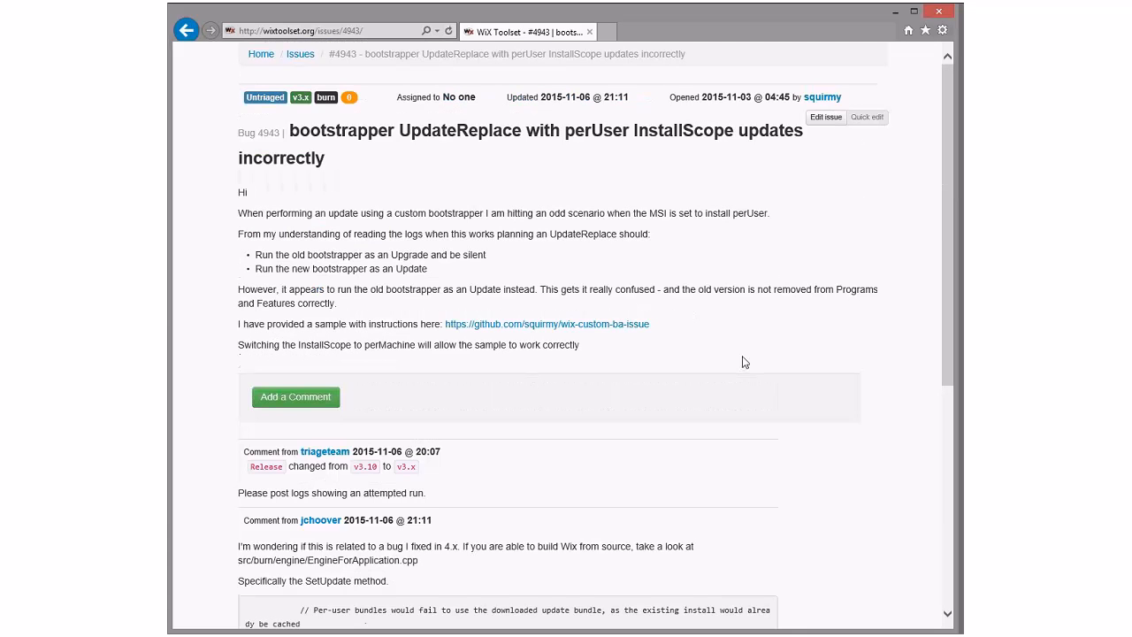
{"action": "scroll", "scroll_direction": "down", "scroll_amount": 3}
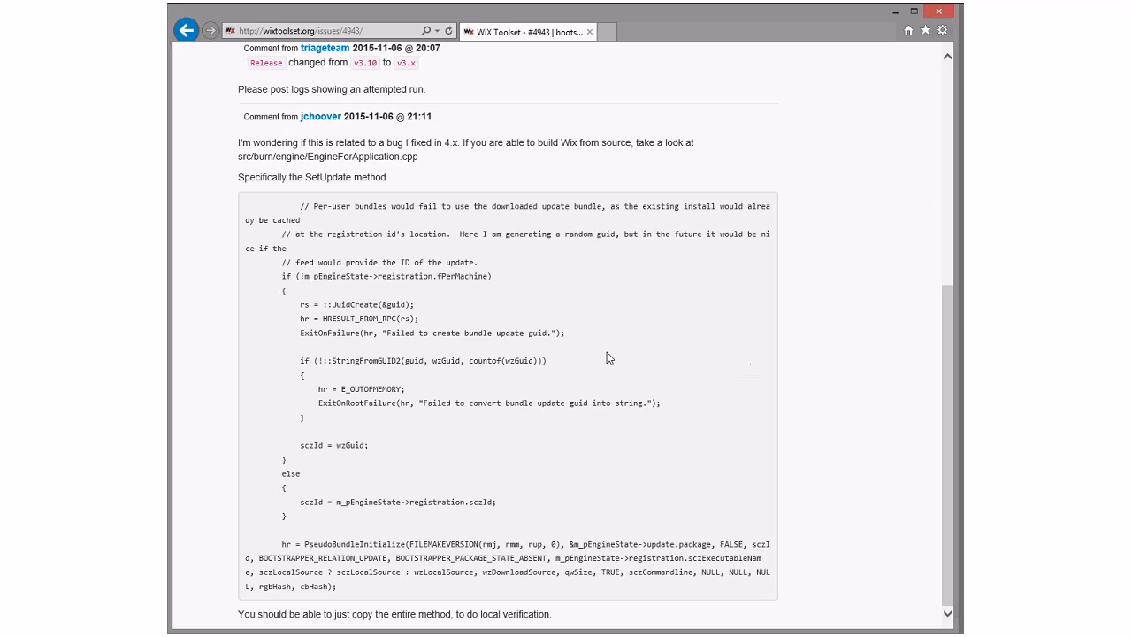
{"action": "mouse_move", "coordinate": [484, 205]}
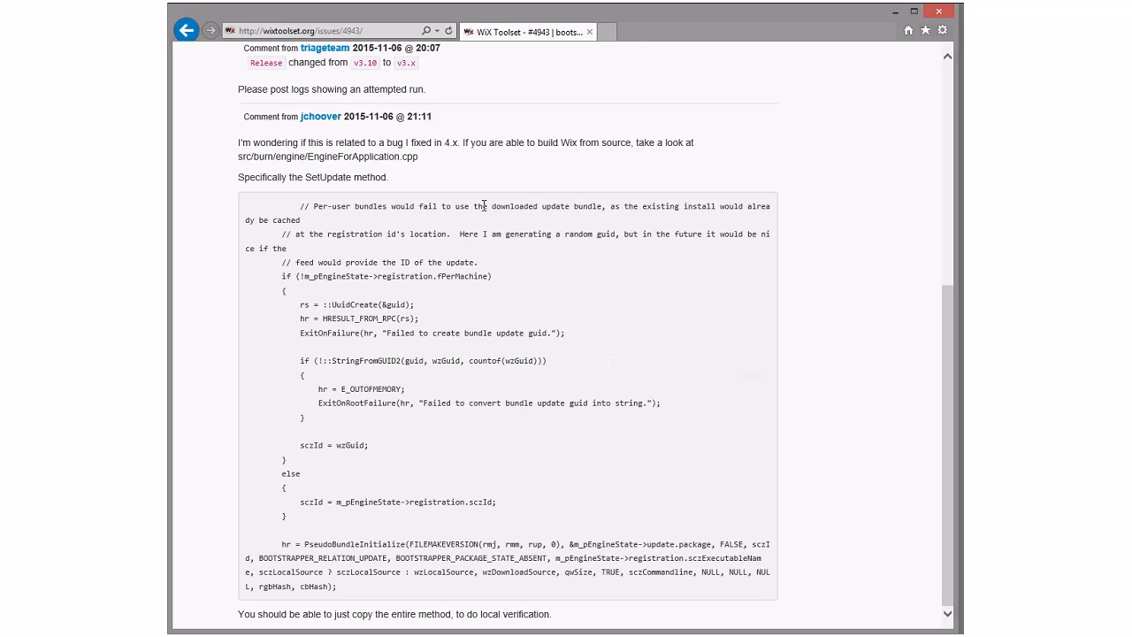
{"action": "scroll", "scroll_direction": "up", "scroll_amount": 3}
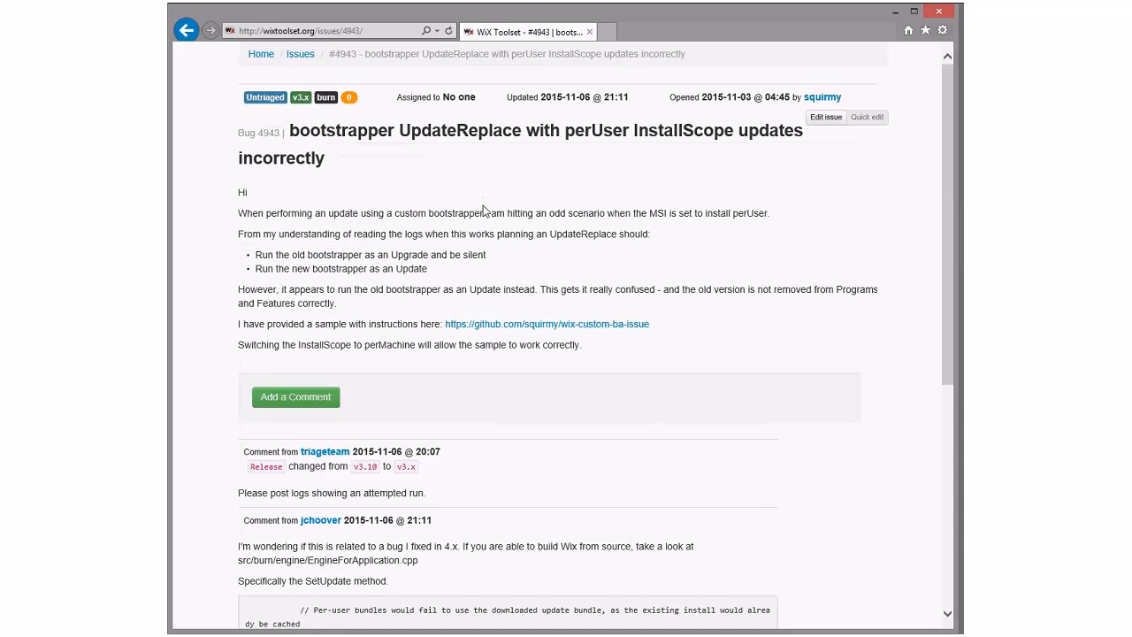
{"action": "scroll", "scroll_direction": "down", "scroll_amount": 3}
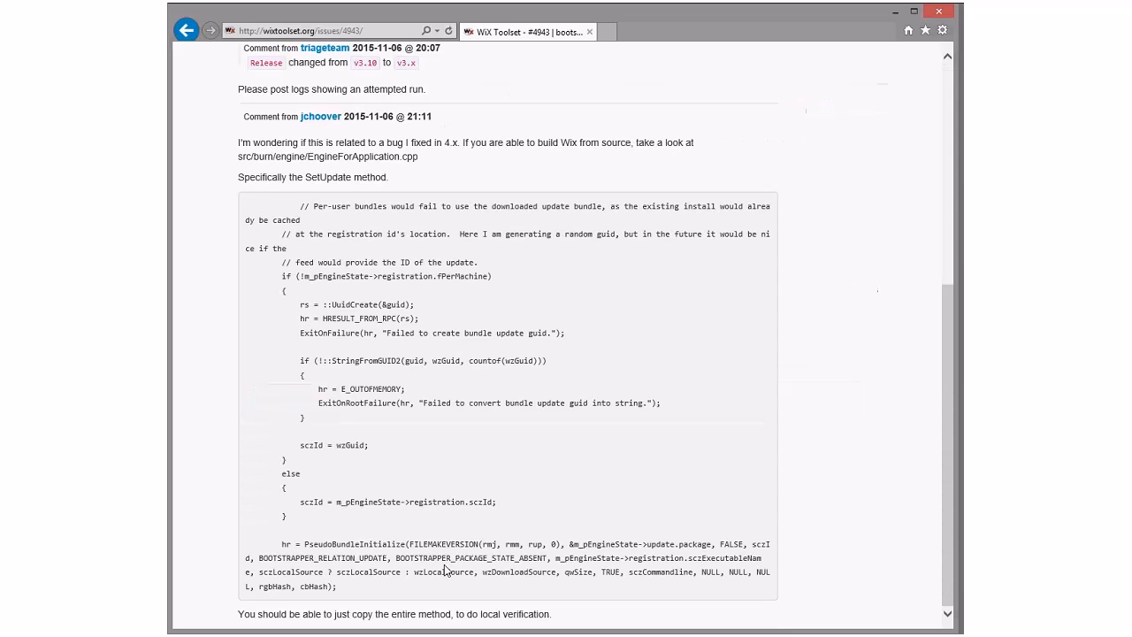
{"action": "mouse_move", "coordinate": [469, 532]}
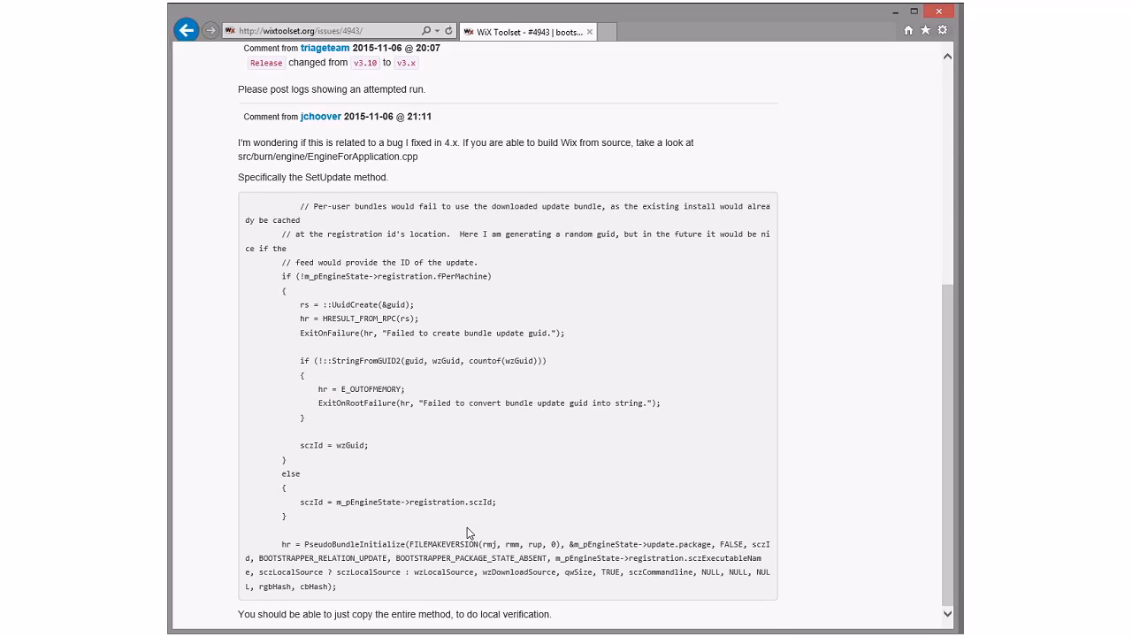
{"action": "mouse_move", "coordinate": [371, 380]}
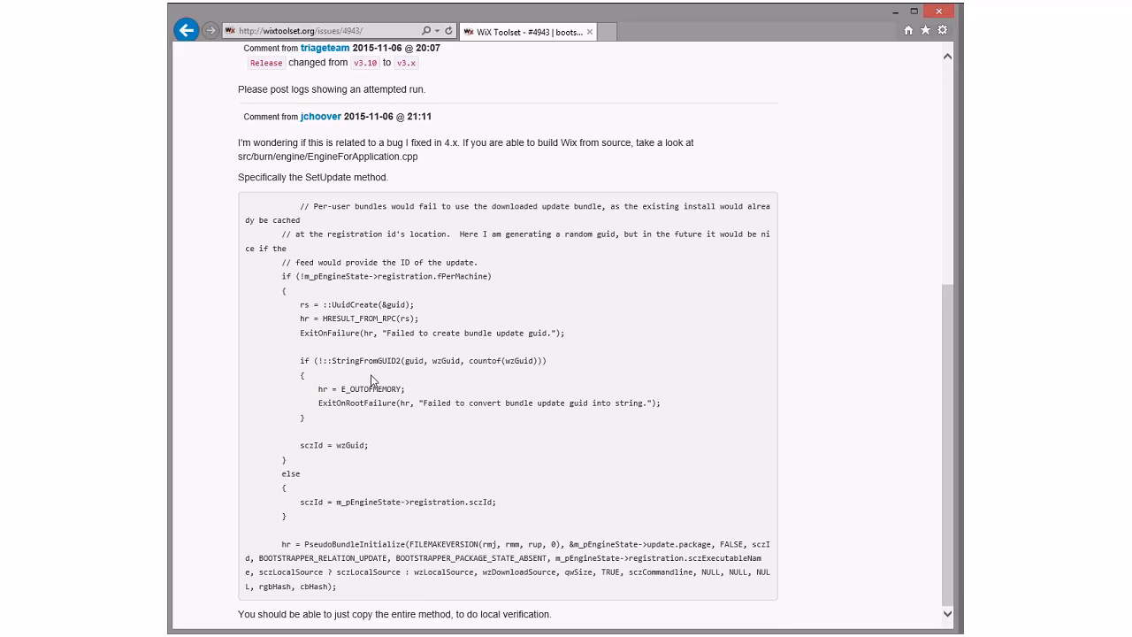
{"action": "mouse_move", "coordinate": [622, 350]}
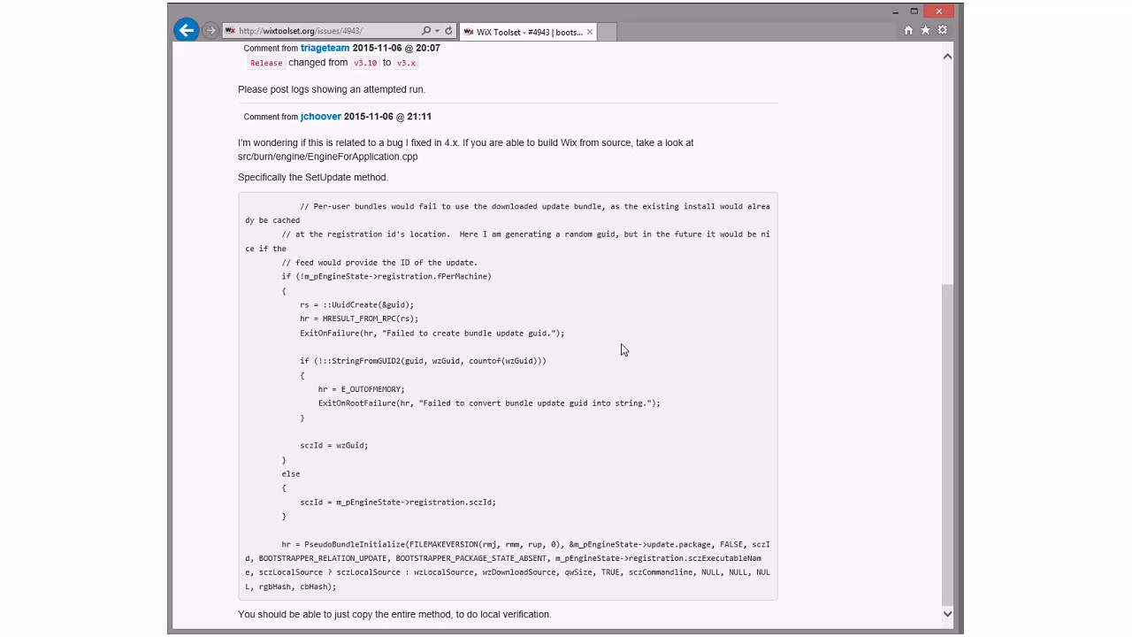
{"action": "mouse_move", "coordinate": [628, 345]}
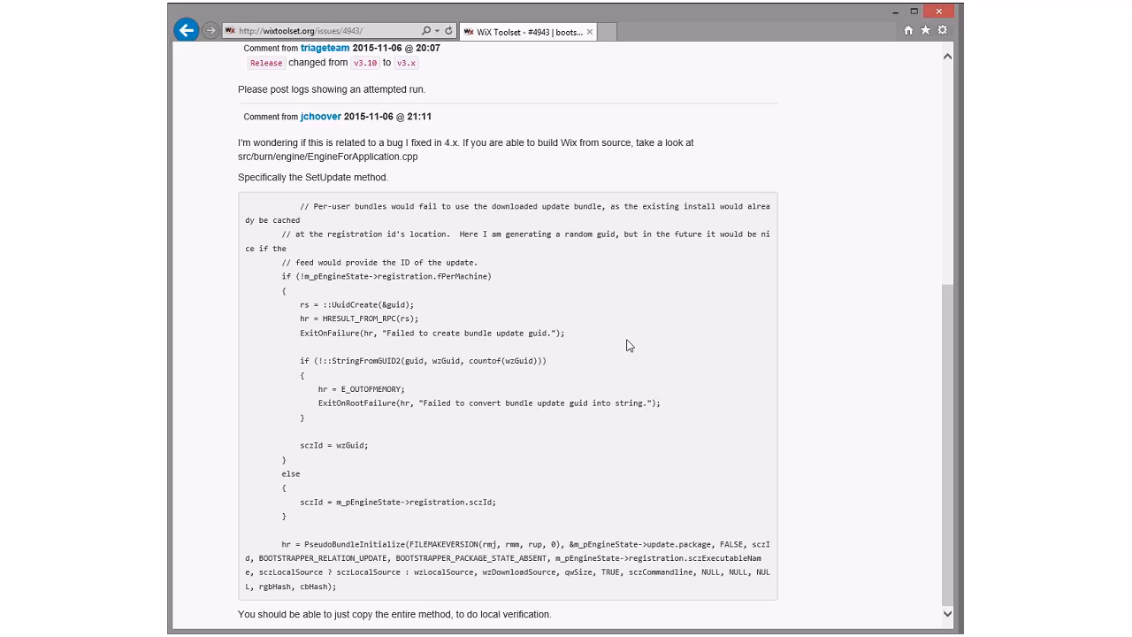
{"action": "left_click", "coordinate": [186, 28]}
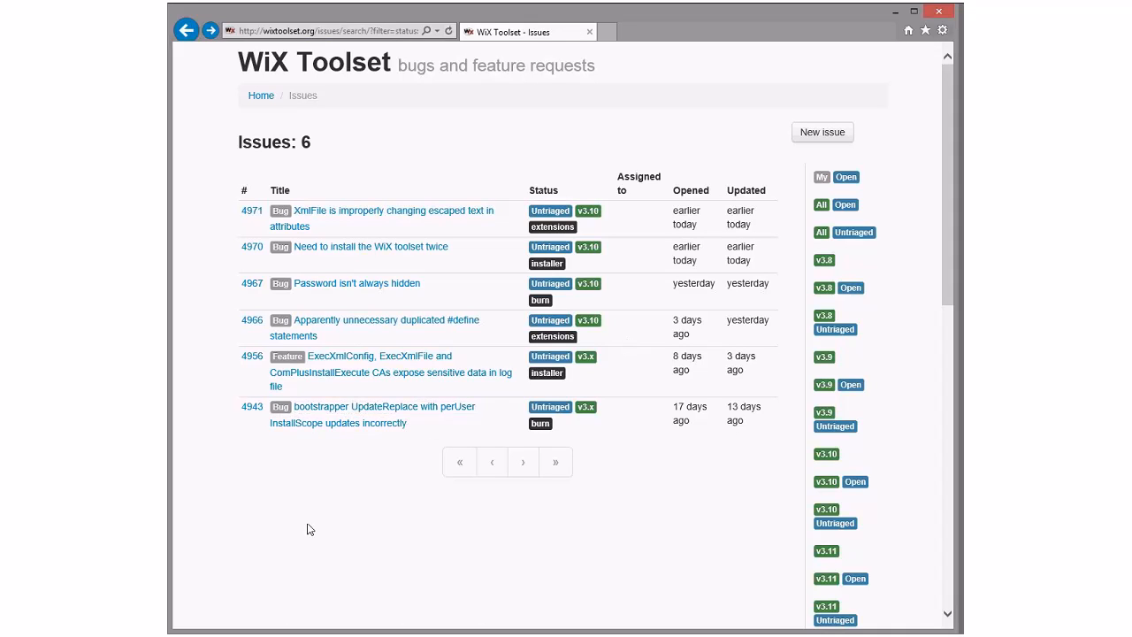
Review issue #4956 on sensitive data in logs, then return to the open issues list
{"action": "left_click", "coordinate": [357, 357]}
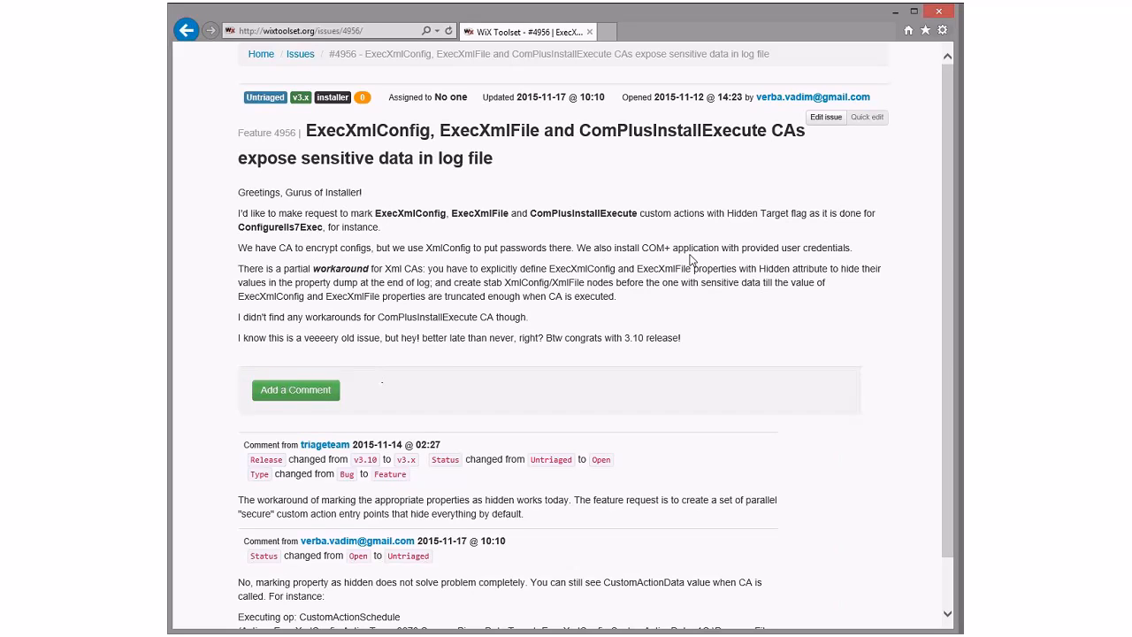
{"action": "scroll", "scroll_direction": "down", "scroll_amount": 3}
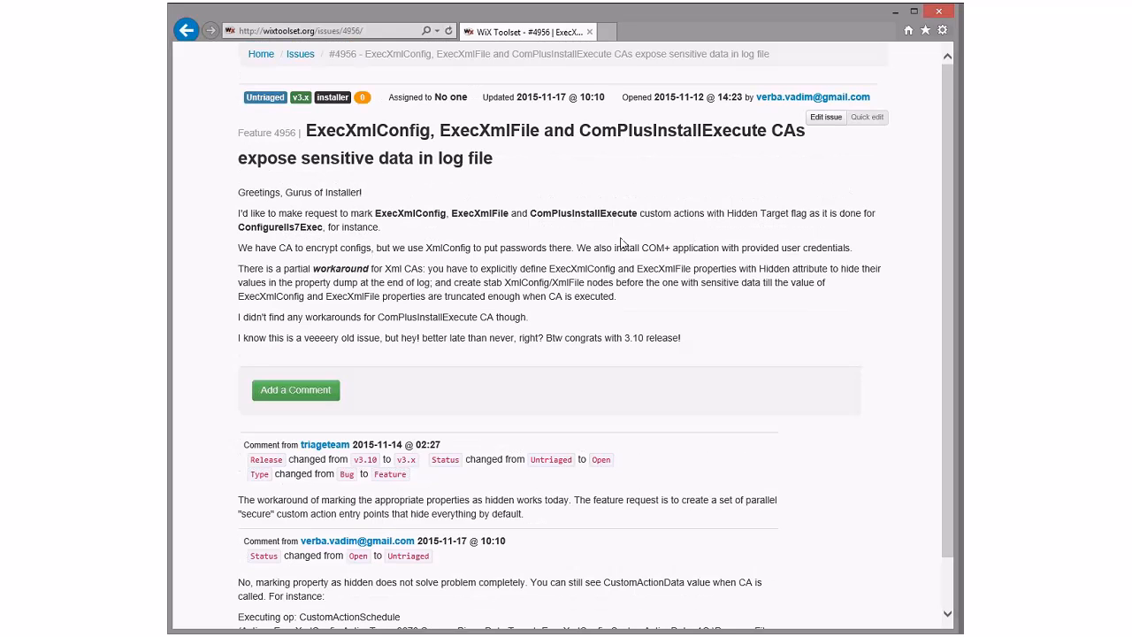
{"action": "scroll", "scroll_direction": "down", "scroll_amount": 3}
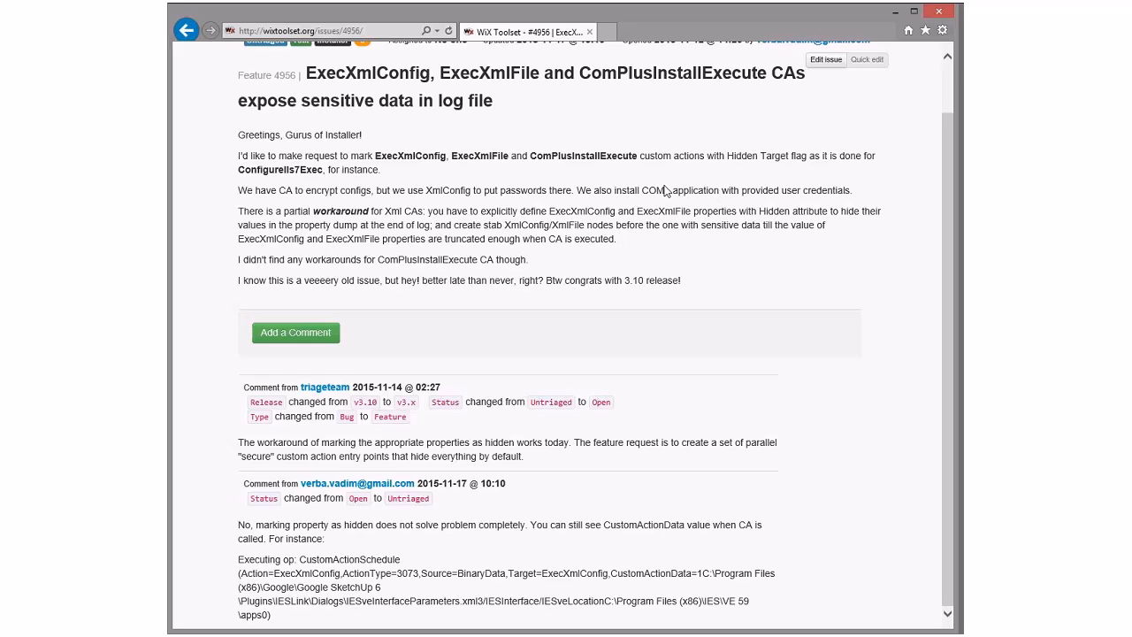
{"action": "mouse_move", "coordinate": [665, 191]}
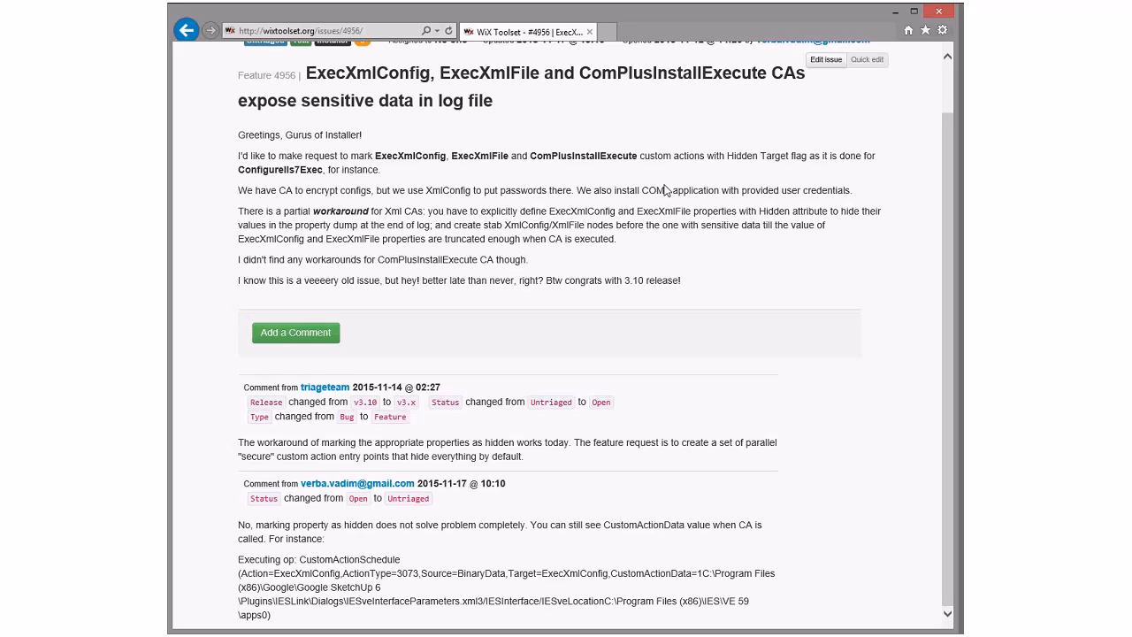
{"action": "scroll", "scroll_direction": "up", "scroll_amount": 3}
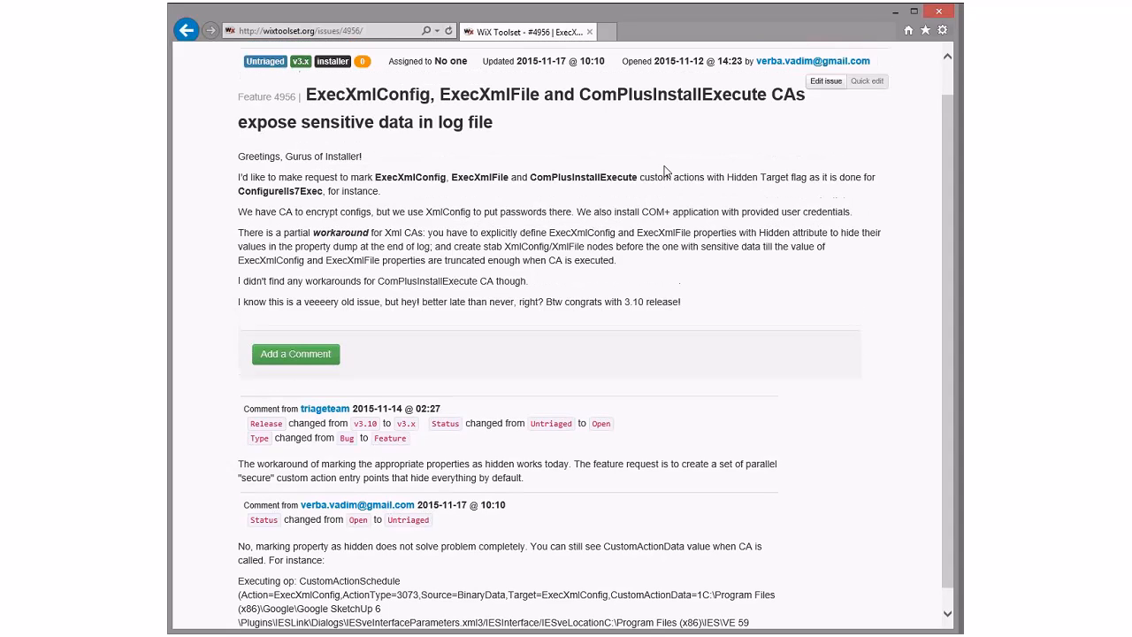
{"action": "left_click", "coordinate": [186, 29]}
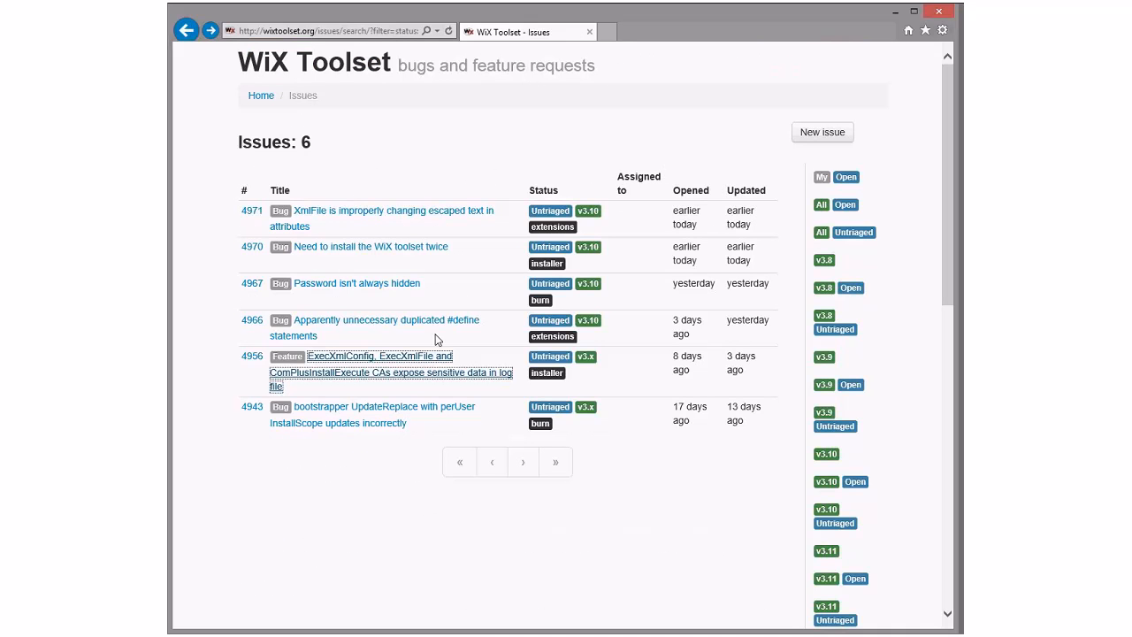
Open issue #4966, 'Apparently unnecessary duplicated #define statements'
{"action": "left_click", "coordinate": [378, 355]}
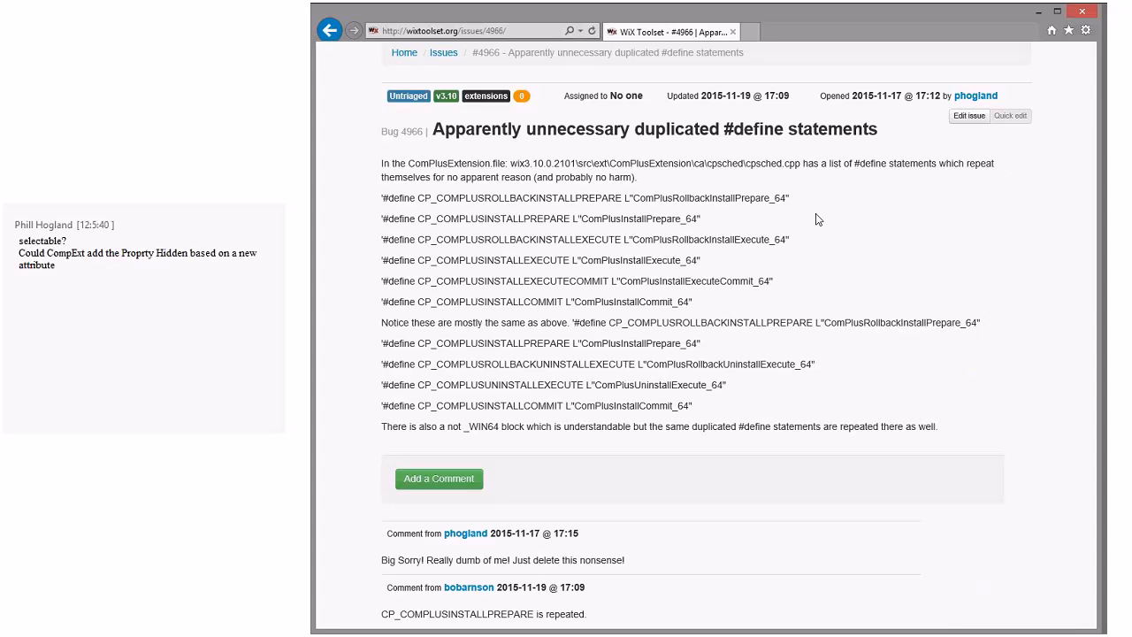
{"action": "mouse_move", "coordinate": [893, 223]}
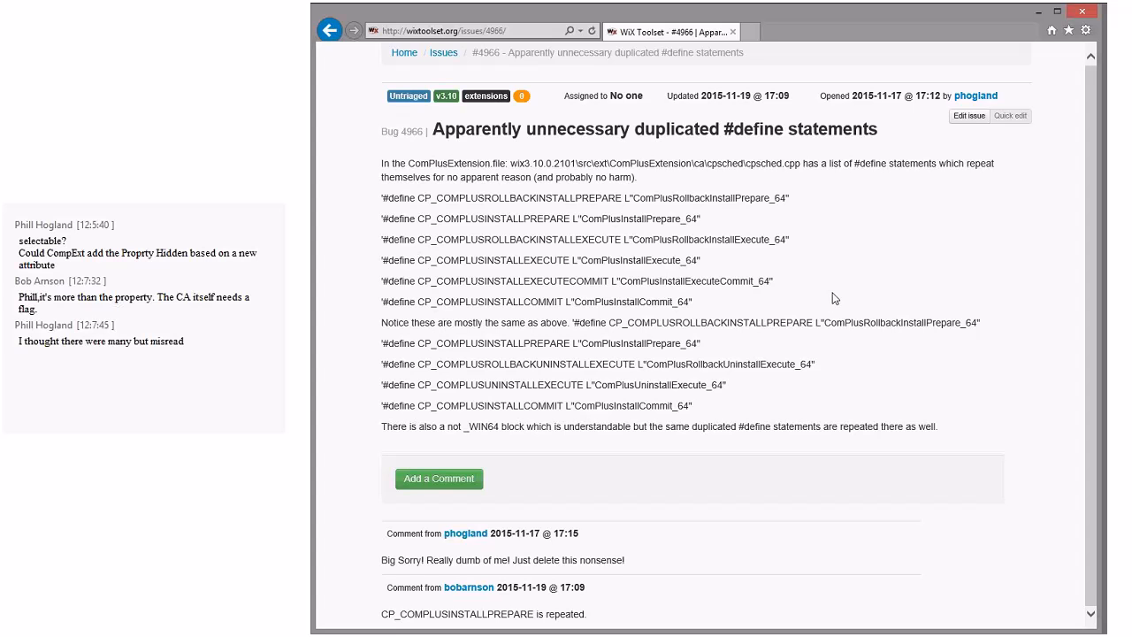
Return to the issues list and open issue #4967, 'Password isn't always hidden'
{"action": "left_click", "coordinate": [329, 30]}
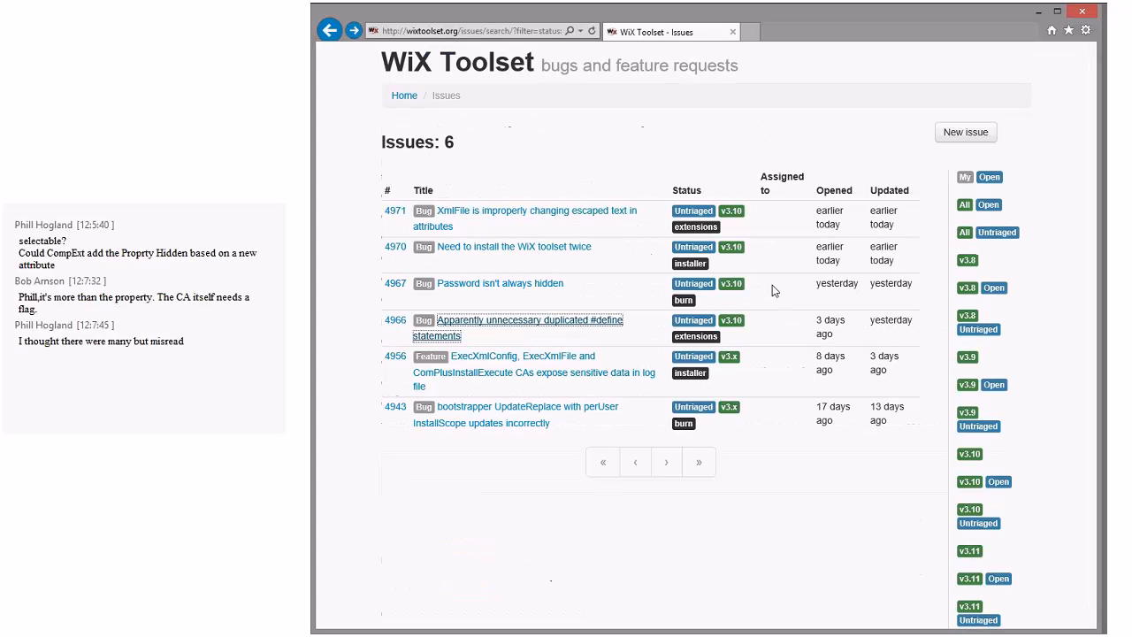
{"action": "scroll", "scroll_direction": "down", "scroll_amount": 3}
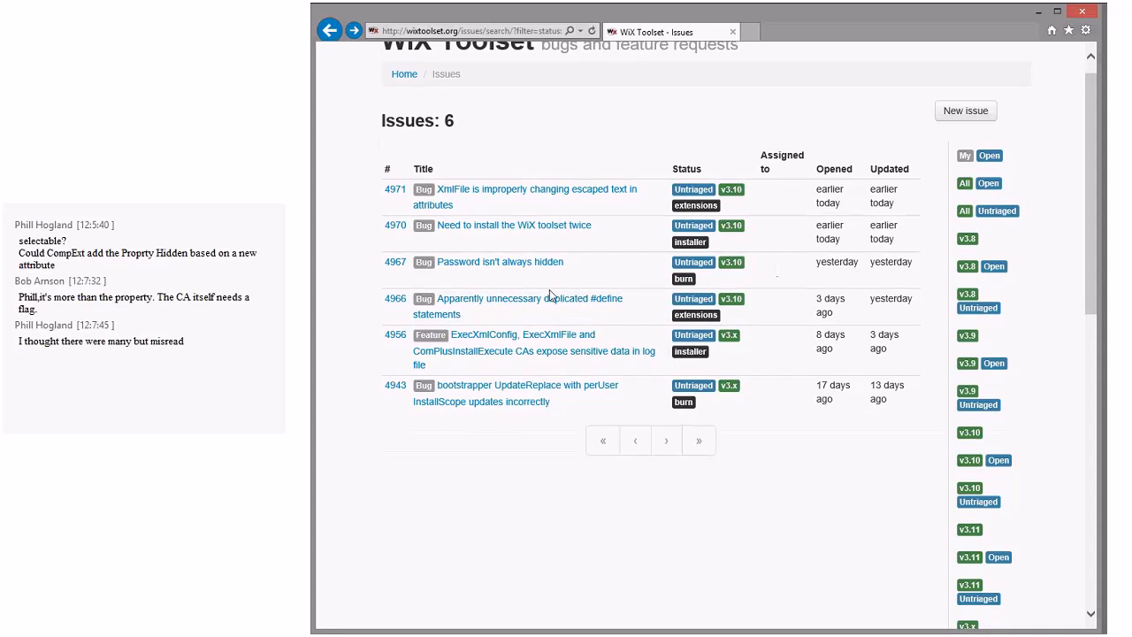
{"action": "left_click", "coordinate": [499, 262]}
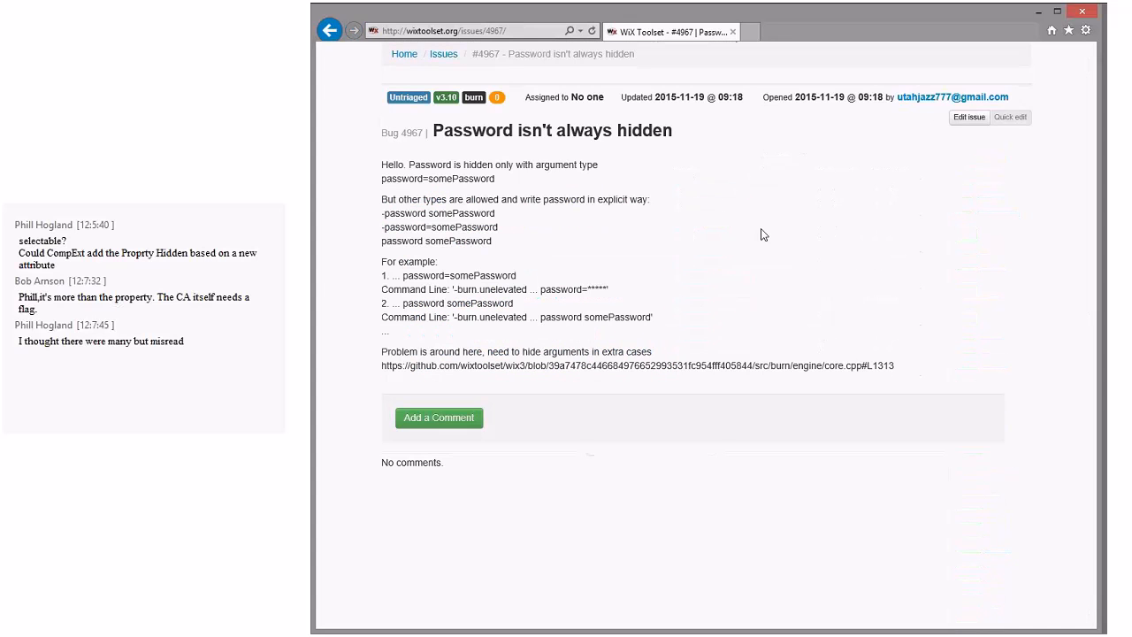
{"action": "mouse_move", "coordinate": [796, 226]}
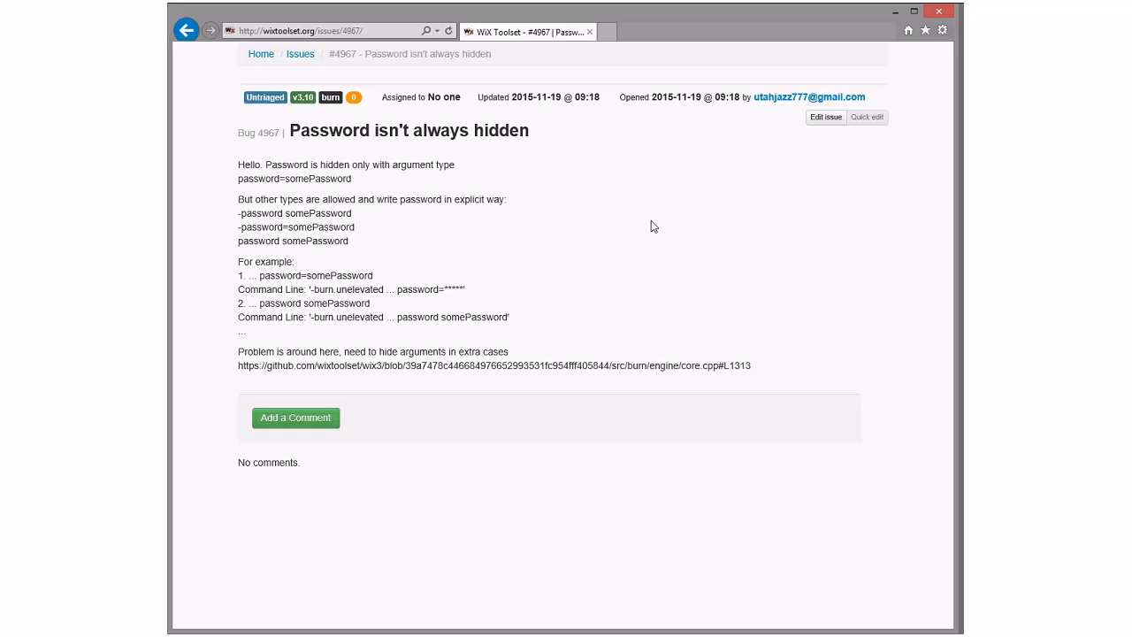
Return to the issues list and open issue #4970, 'Need to install the WiX toolset twice'
{"action": "left_click", "coordinate": [300, 53]}
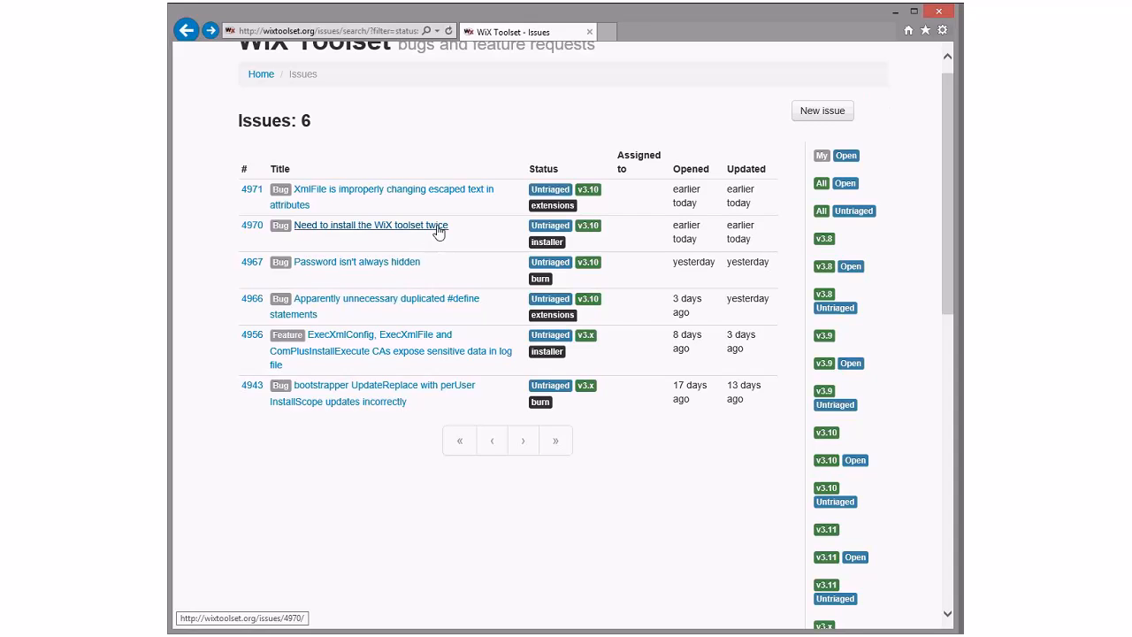
{"action": "left_click", "coordinate": [370, 225]}
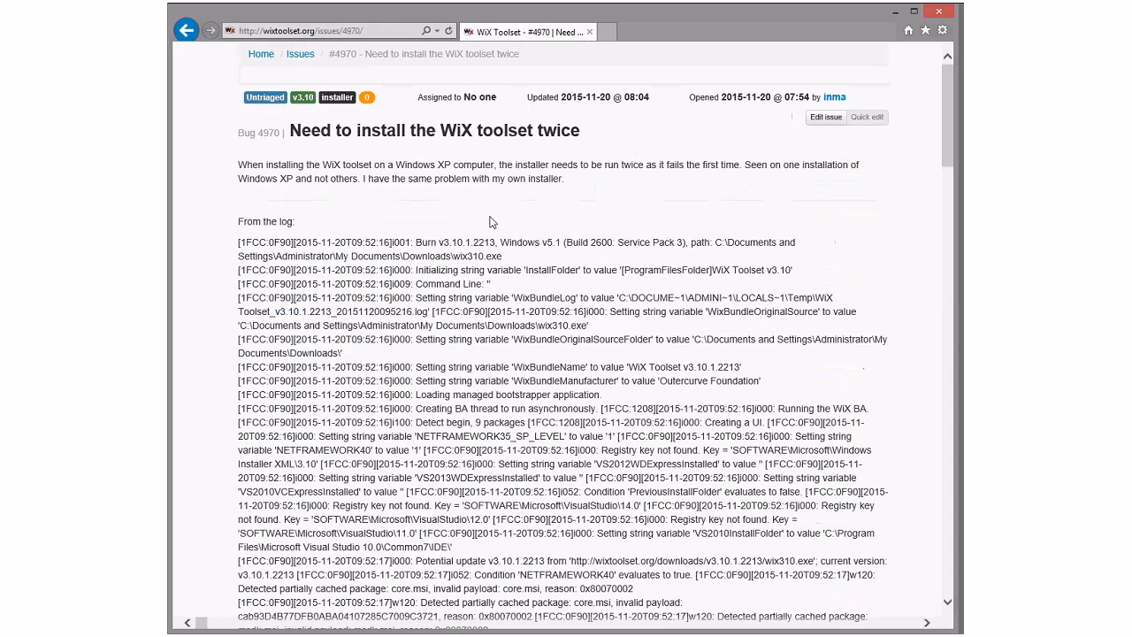
{"action": "mouse_move", "coordinate": [566, 195]}
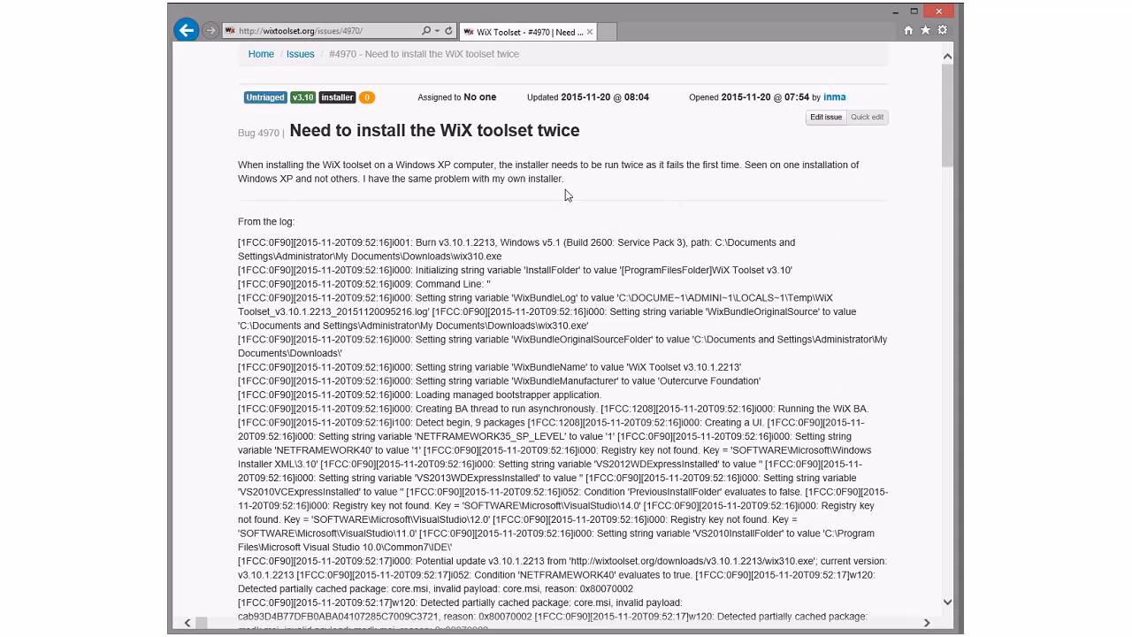
{"action": "mouse_move", "coordinate": [595, 164]}
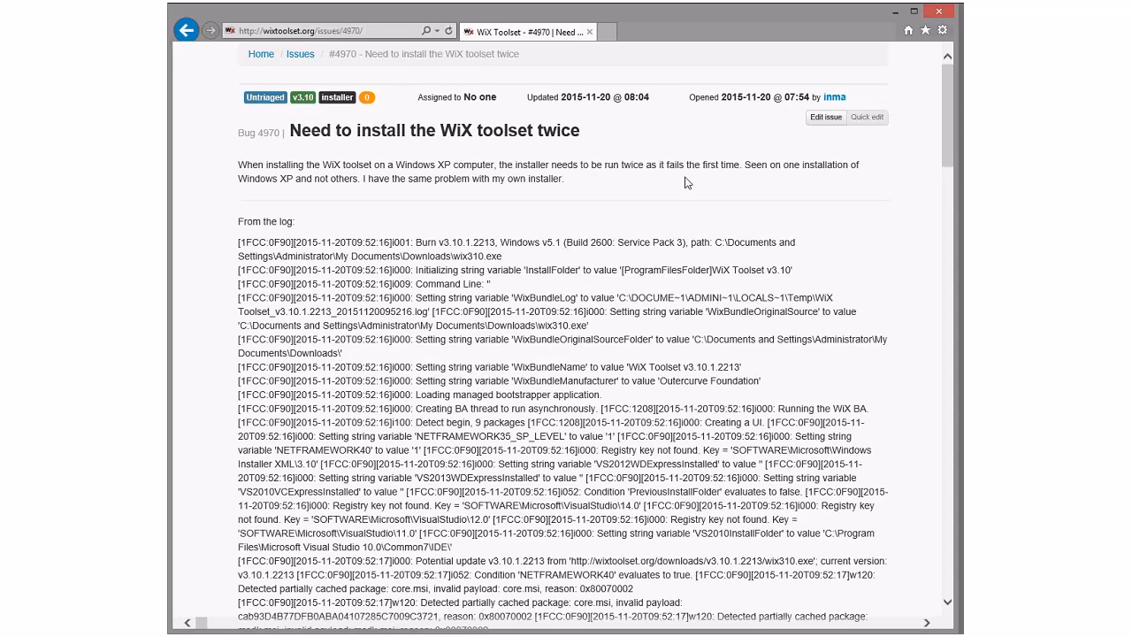
{"action": "mouse_move", "coordinate": [611, 186]}
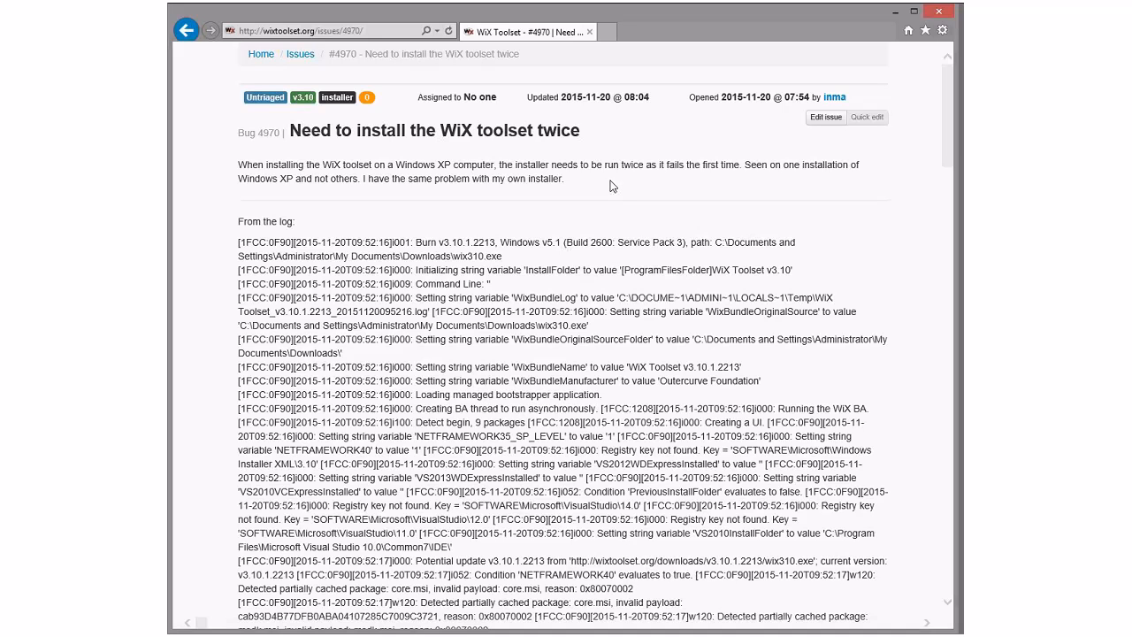
Scroll into the #4970 log and highlight the 0x80070002 error codes, including the votive.msi line
{"action": "scroll", "scroll_direction": "down", "scroll_amount": 3}
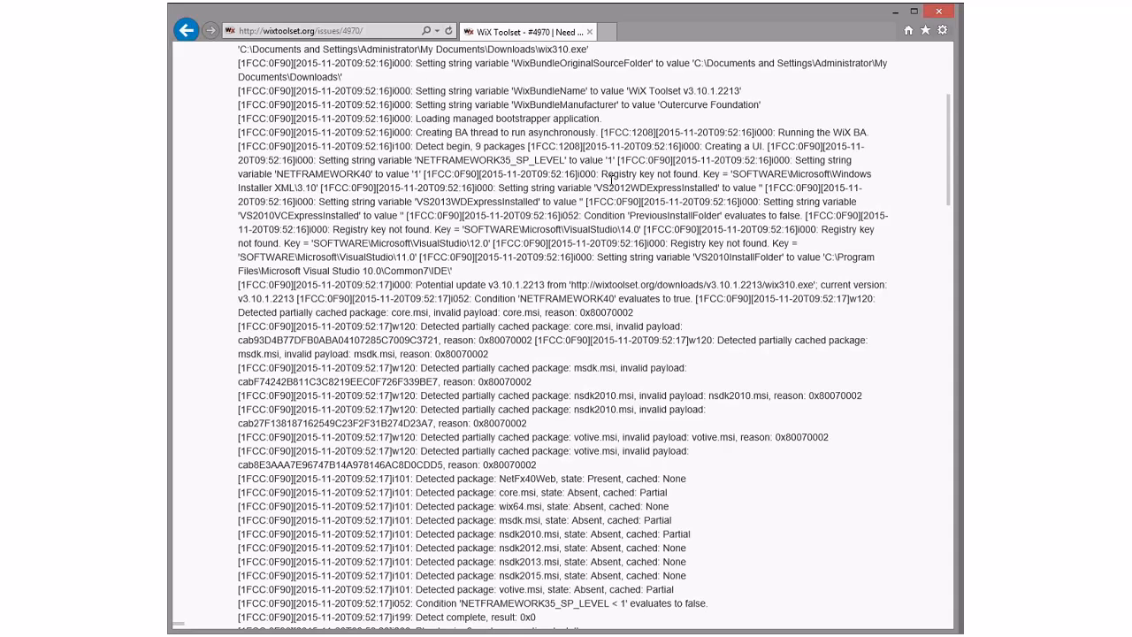
{"action": "scroll", "scroll_direction": "down", "scroll_amount": 3}
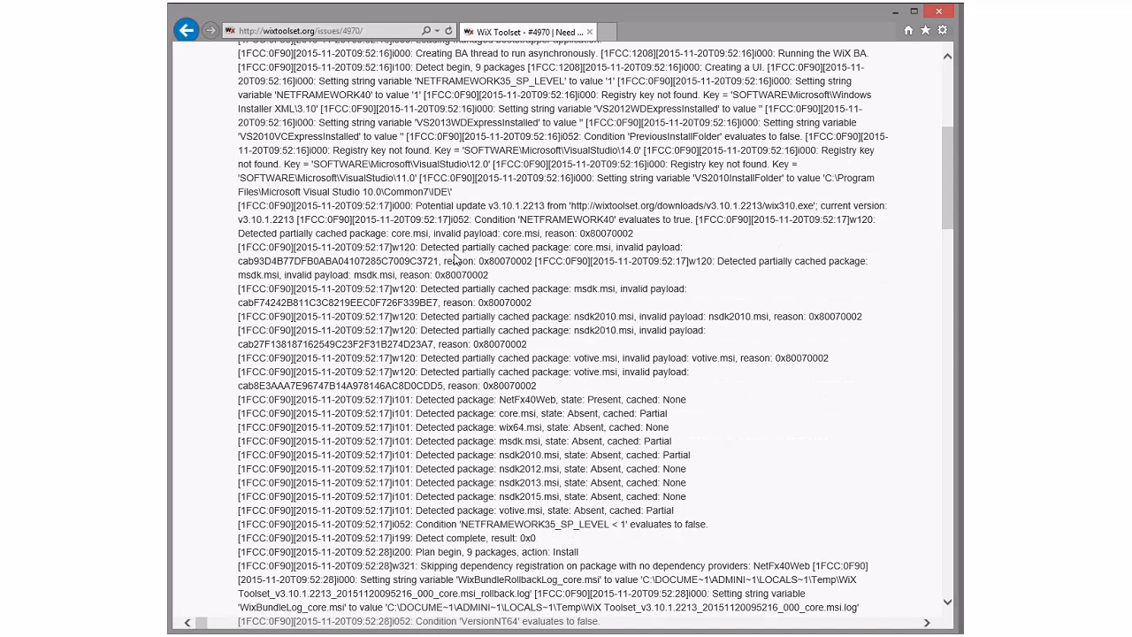
{"action": "double_click", "coordinate": [504, 262]}
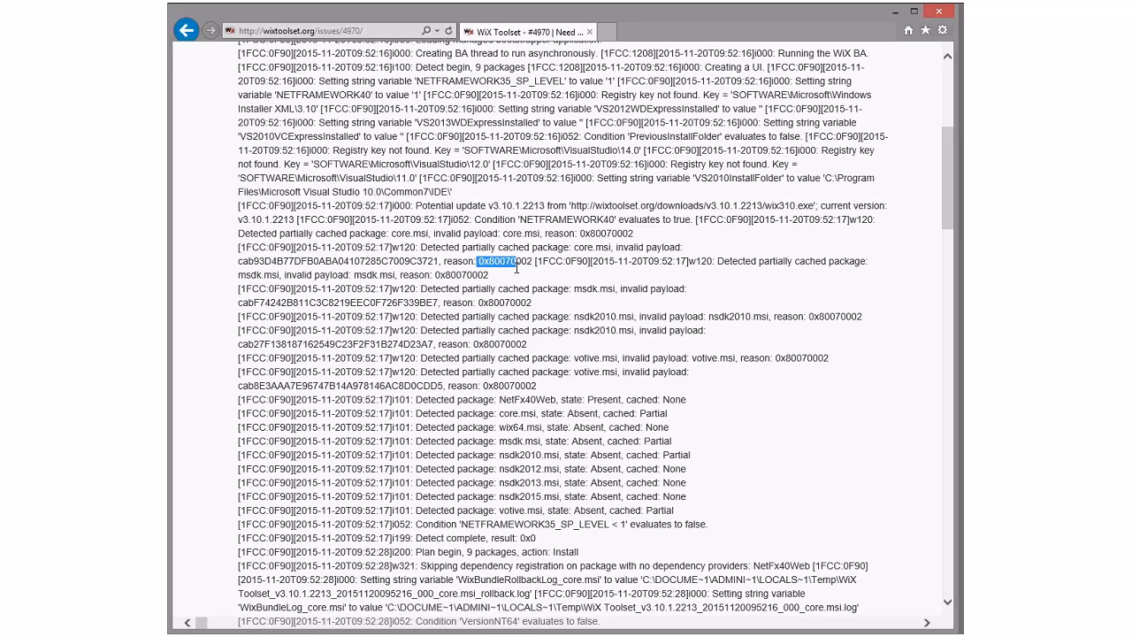
{"action": "left_click_drag", "start_coordinate": [478, 262], "coordinate": [488, 274]}
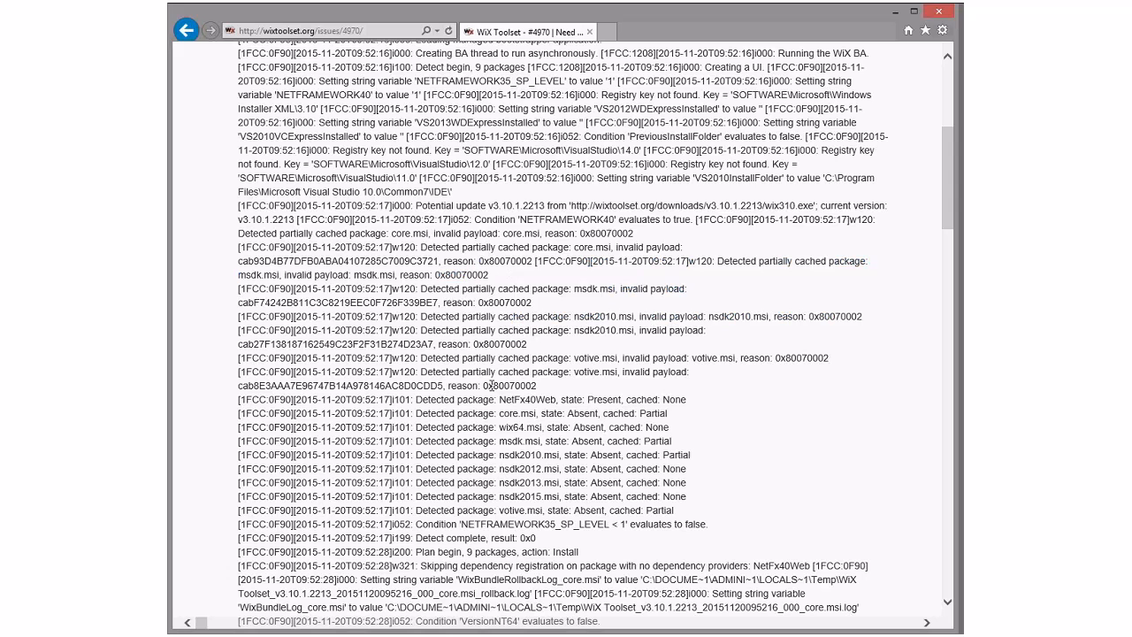
{"action": "double_click", "coordinate": [511, 386]}
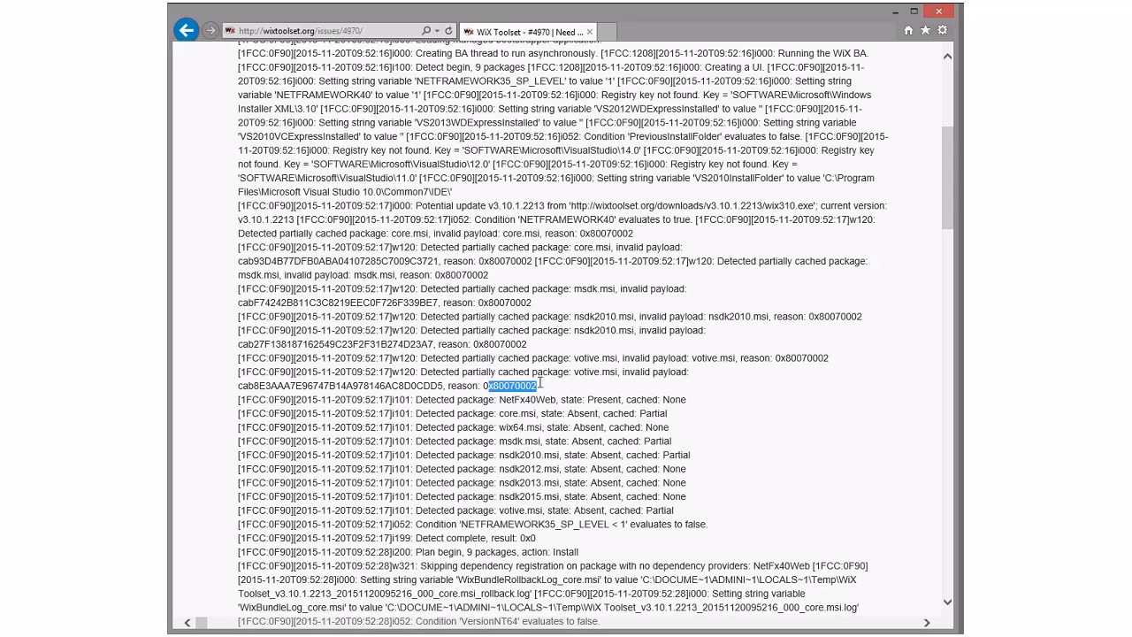
Scroll further down the log to the 'Failed to write message type to pipe' errors
{"action": "scroll", "scroll_direction": "down", "scroll_amount": 3}
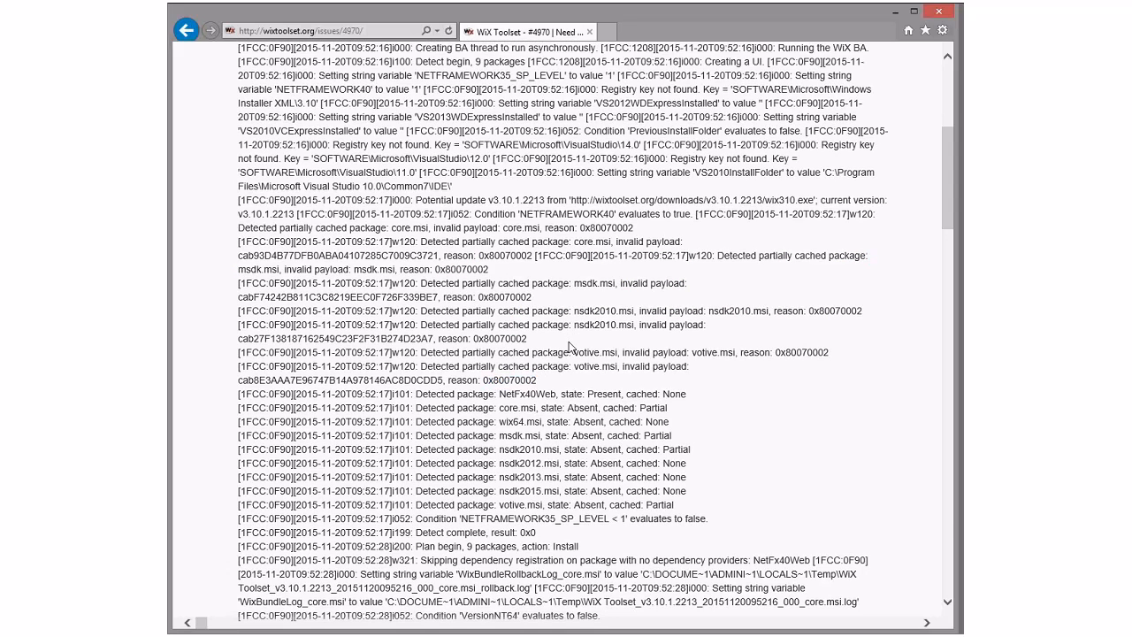
{"action": "scroll", "scroll_direction": "down", "scroll_amount": 3}
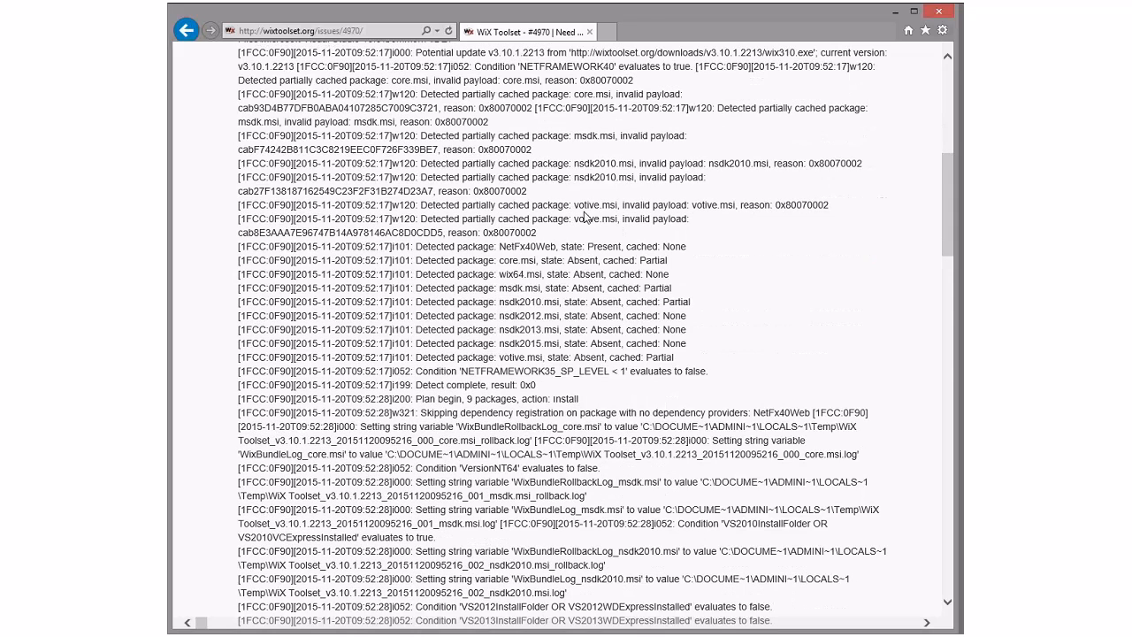
{"action": "mouse_move", "coordinate": [689, 206]}
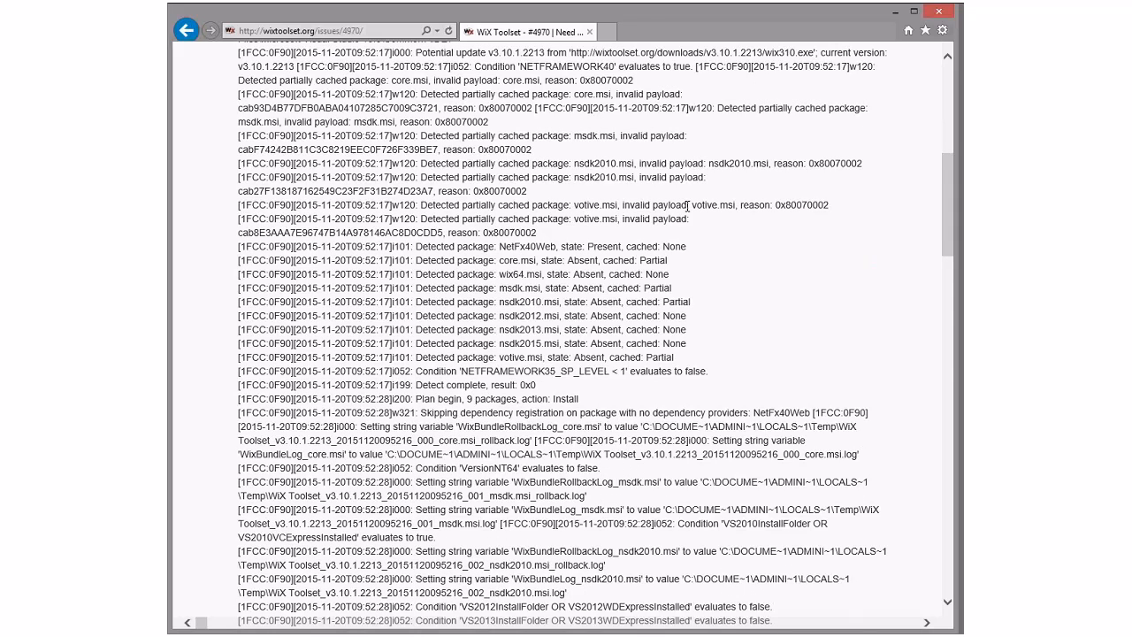
{"action": "scroll", "scroll_direction": "down", "scroll_amount": 3}
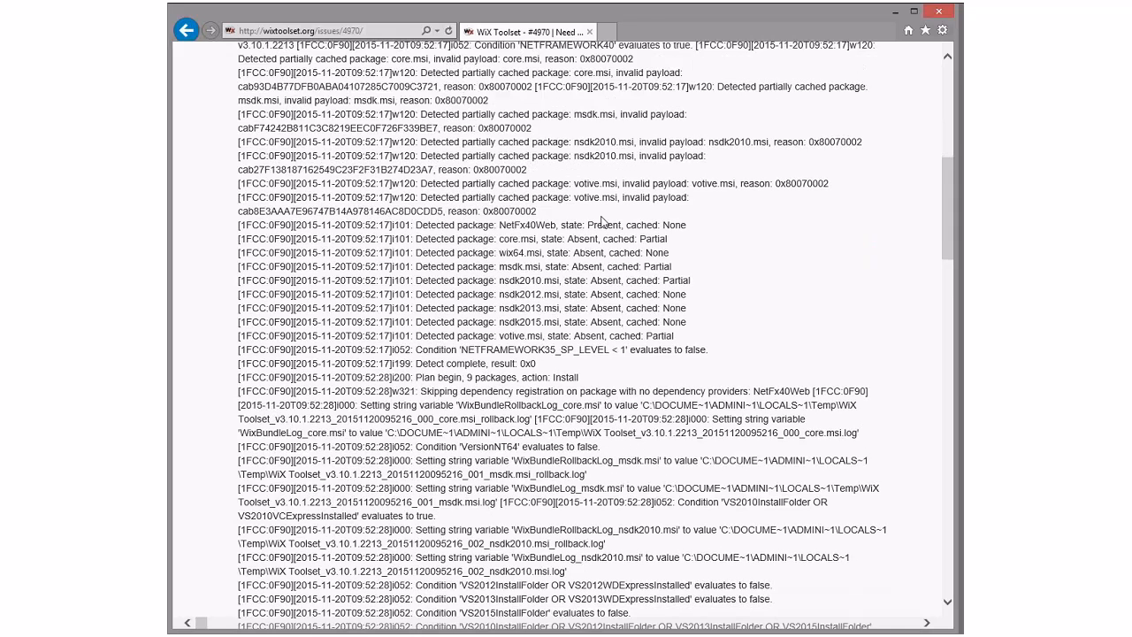
{"action": "mouse_move", "coordinate": [710, 180]}
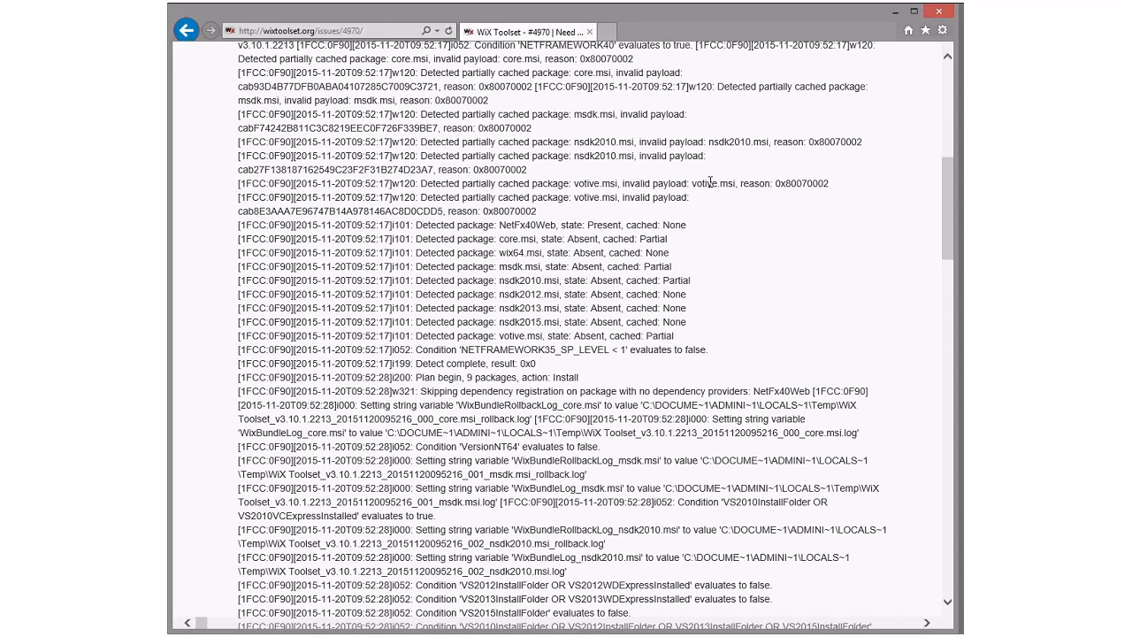
{"action": "mouse_move", "coordinate": [634, 226]}
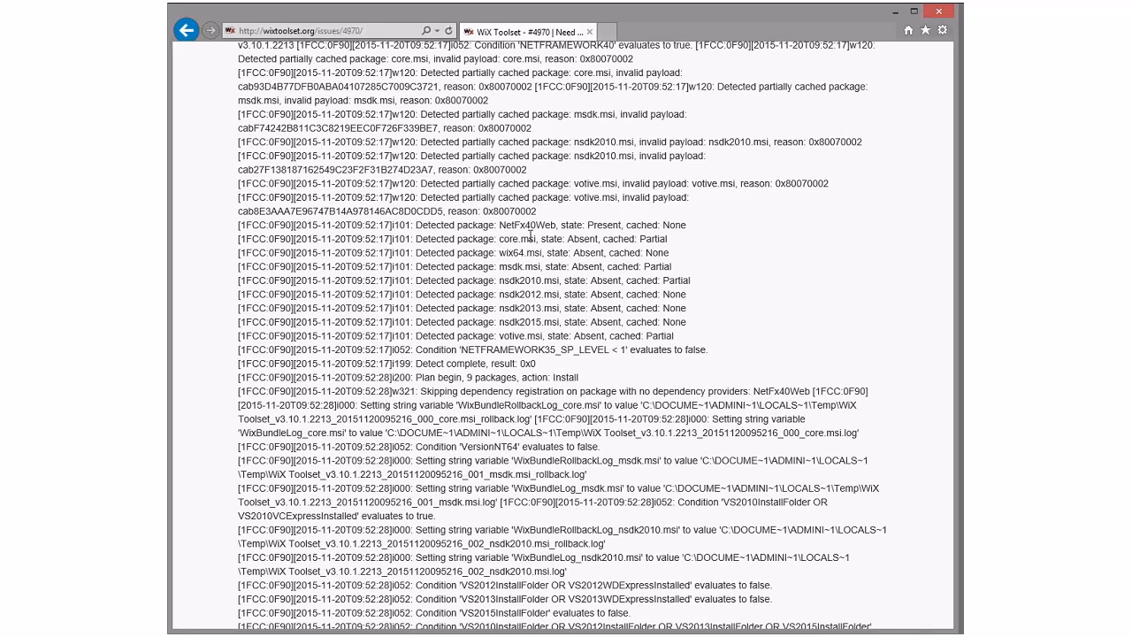
{"action": "scroll", "scroll_direction": "down", "scroll_amount": 3}
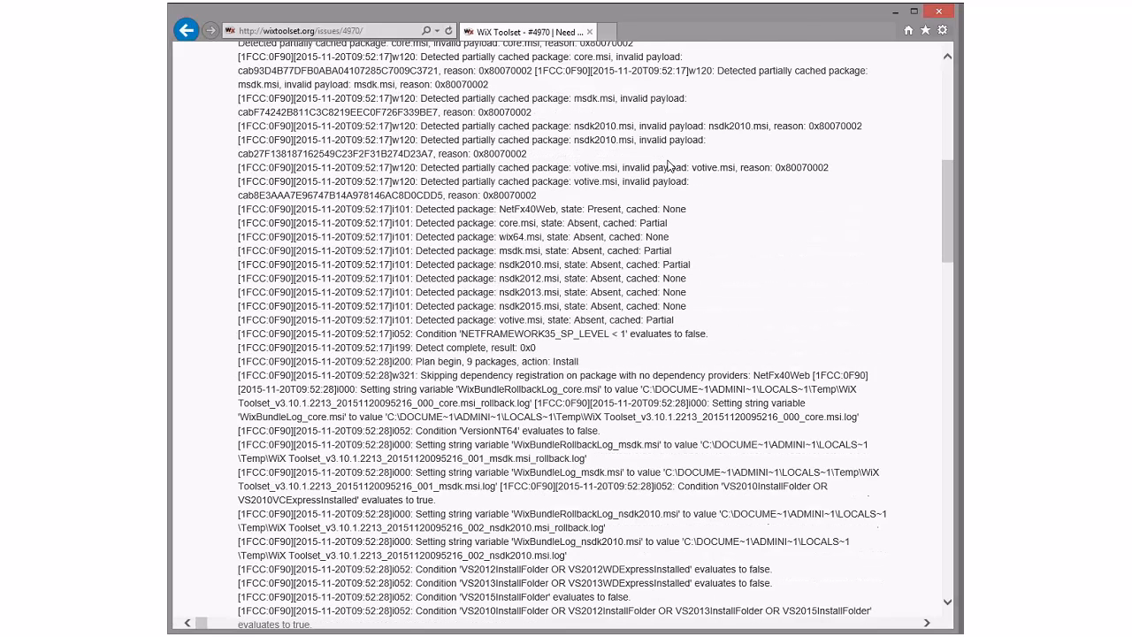
{"action": "scroll", "scroll_direction": "down", "scroll_amount": 3}
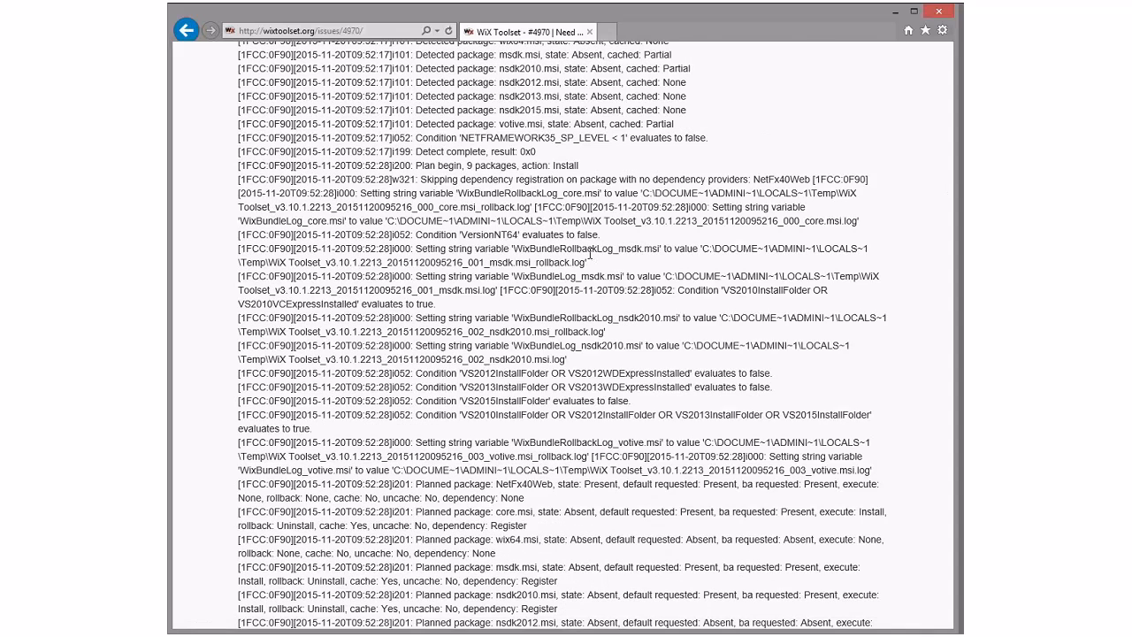
{"action": "scroll", "scroll_direction": "down", "scroll_amount": 3}
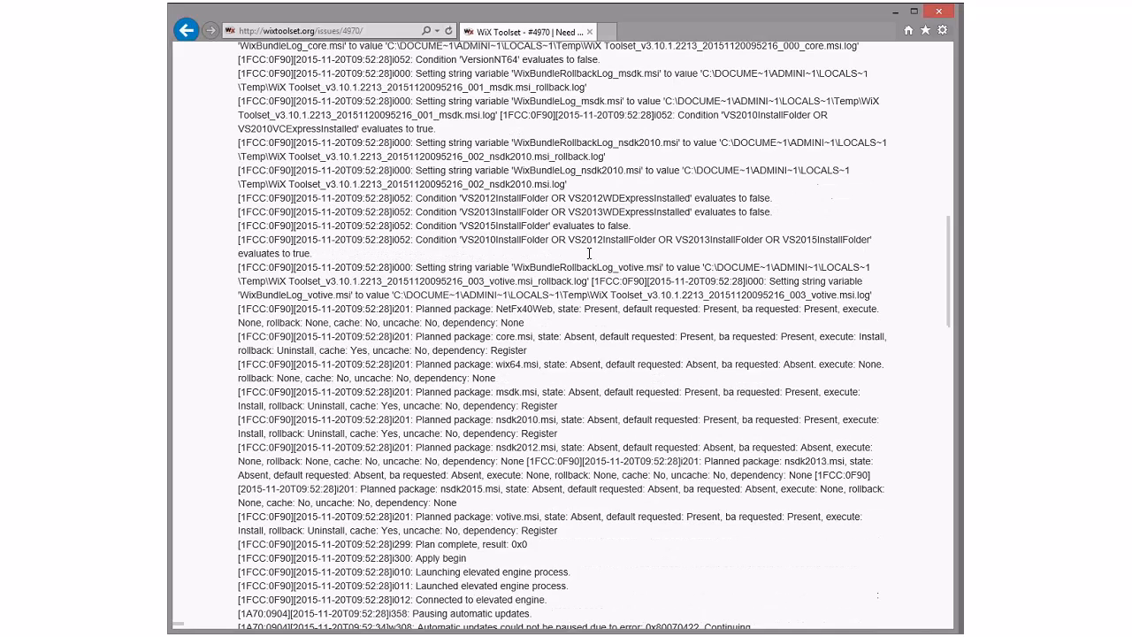
{"action": "scroll", "scroll_direction": "down", "scroll_amount": 3}
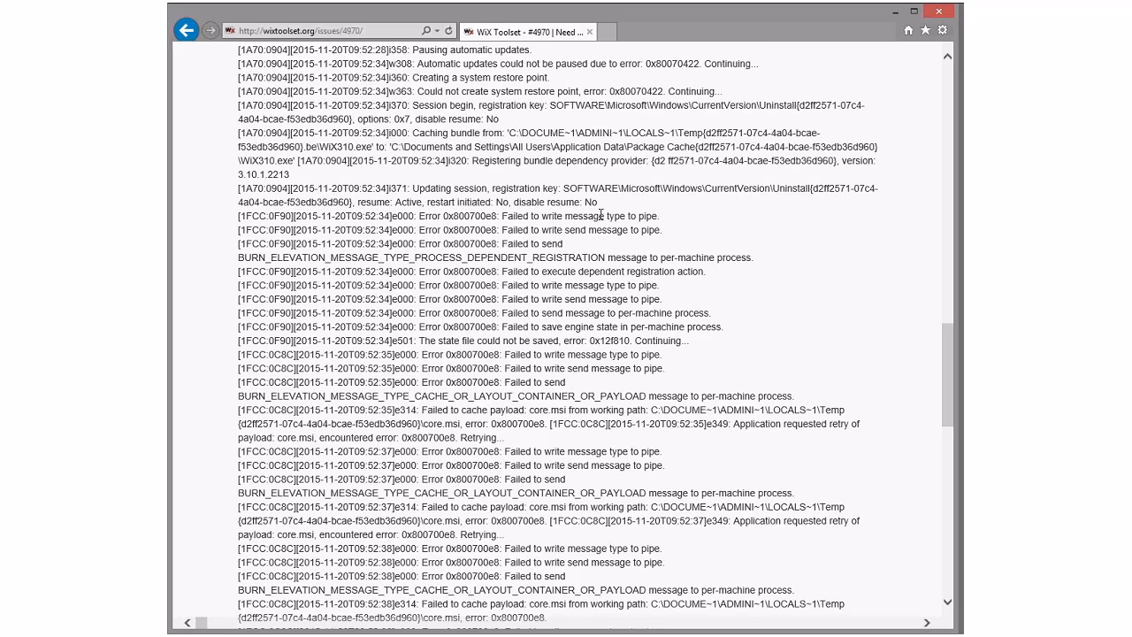
Scroll through the #4970 log, highlighting a line on the way to the pipe-write errors
{"action": "scroll", "scroll_direction": "up", "scroll_amount": 3}
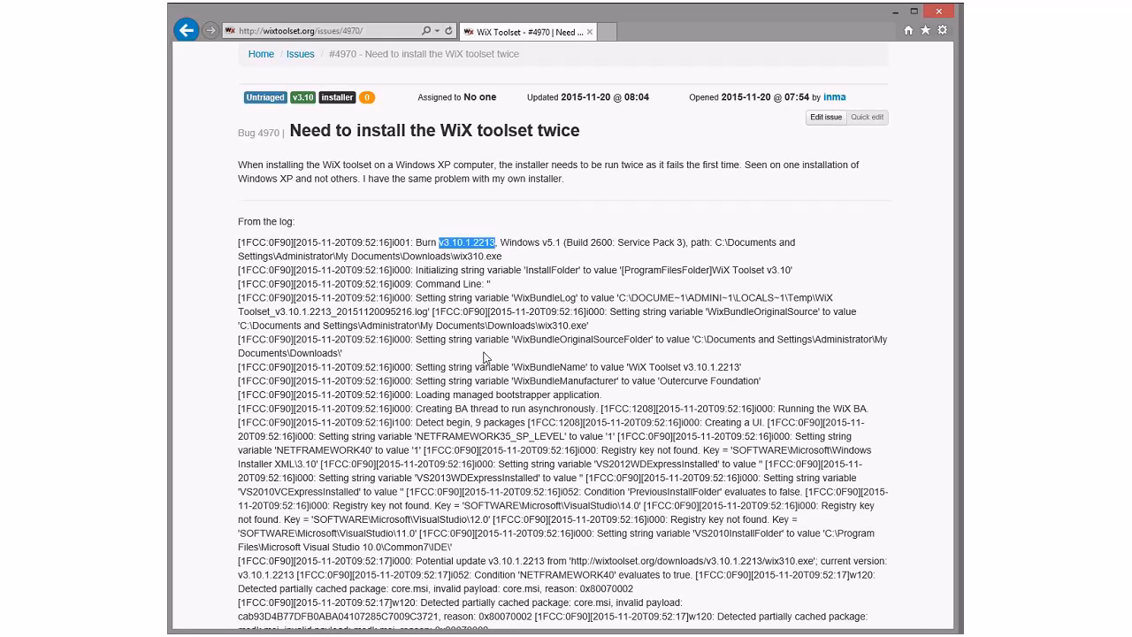
{"action": "scroll", "scroll_direction": "down", "scroll_amount": 3}
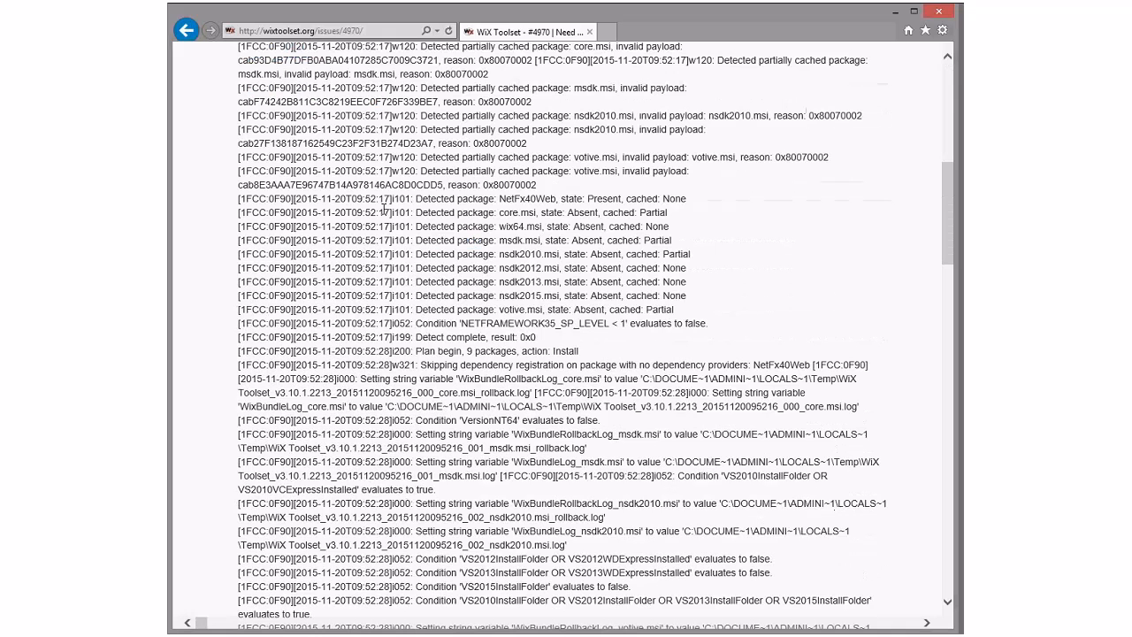
{"action": "scroll", "scroll_direction": "down", "scroll_amount": 3}
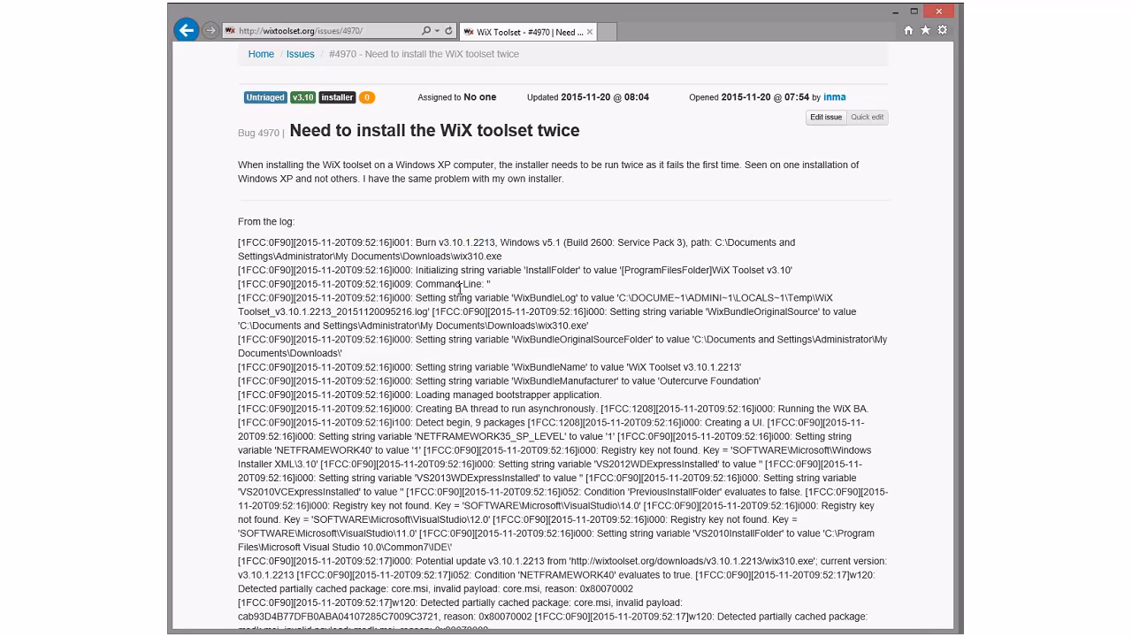
{"action": "left_click_drag", "start_coordinate": [329, 165], "coordinate": [563, 179]}
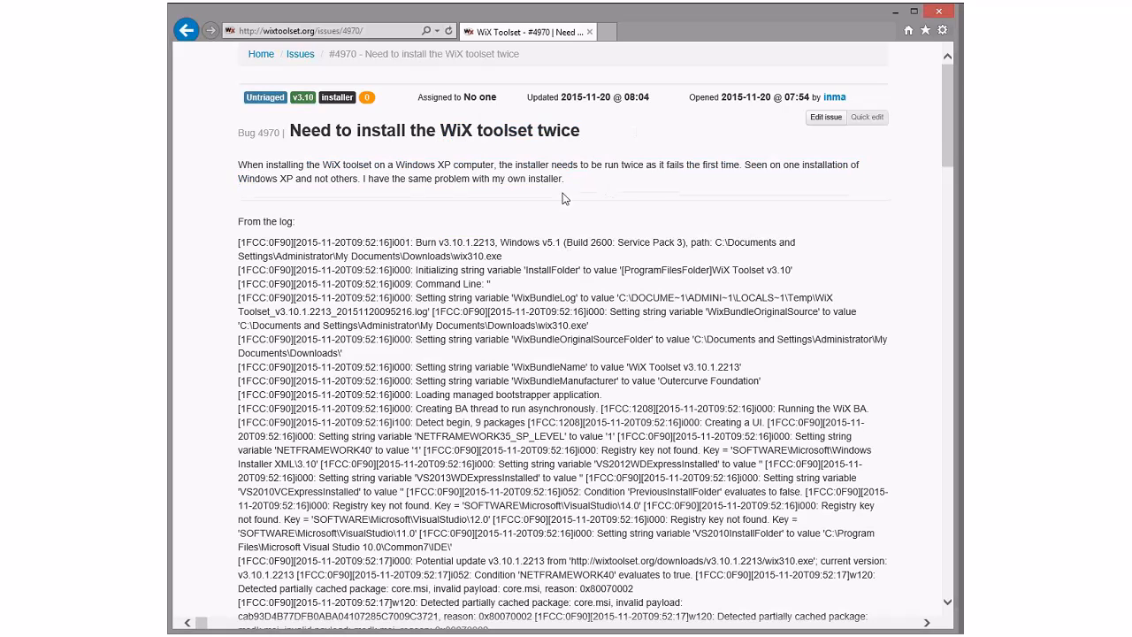
{"action": "scroll", "scroll_direction": "down", "scroll_amount": 3}
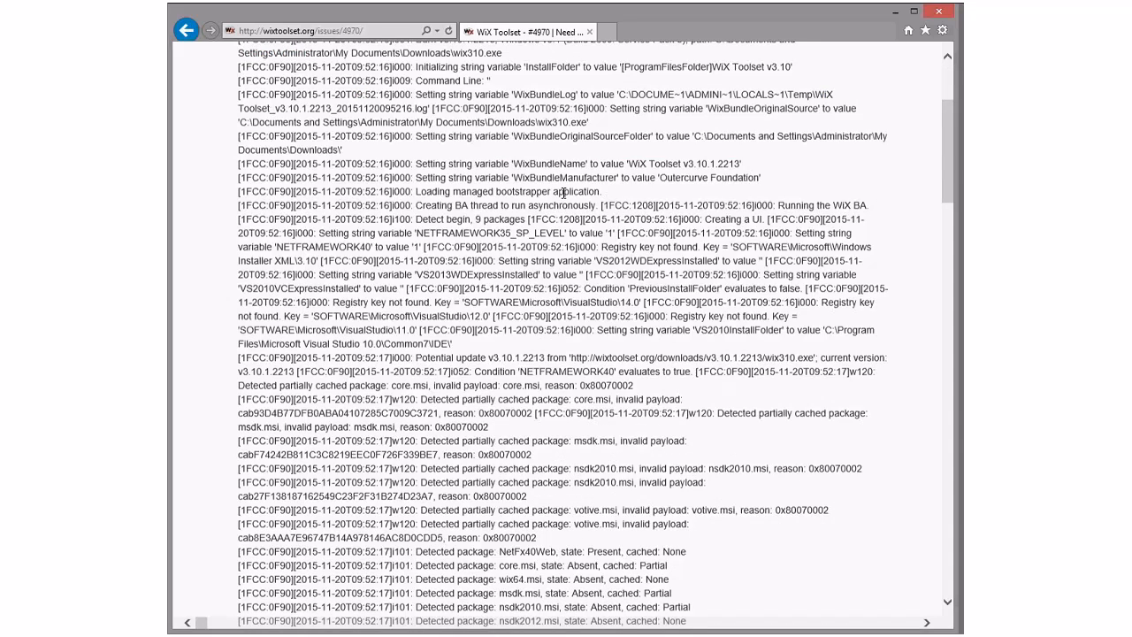
{"action": "scroll", "scroll_direction": "down", "scroll_amount": 3}
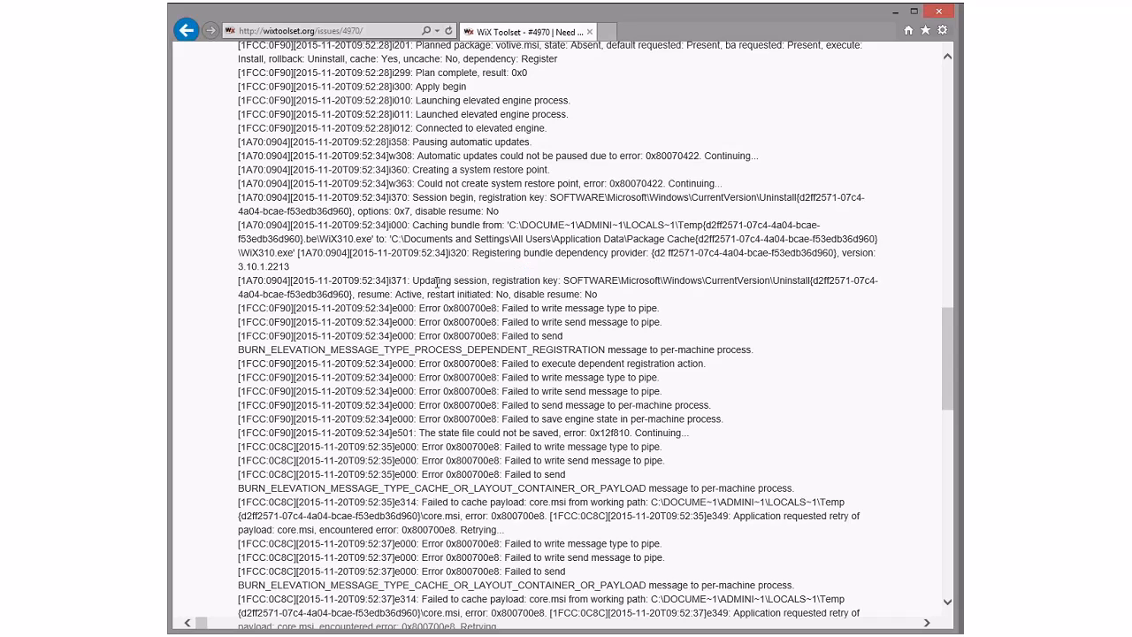
{"action": "mouse_move", "coordinate": [681, 322]}
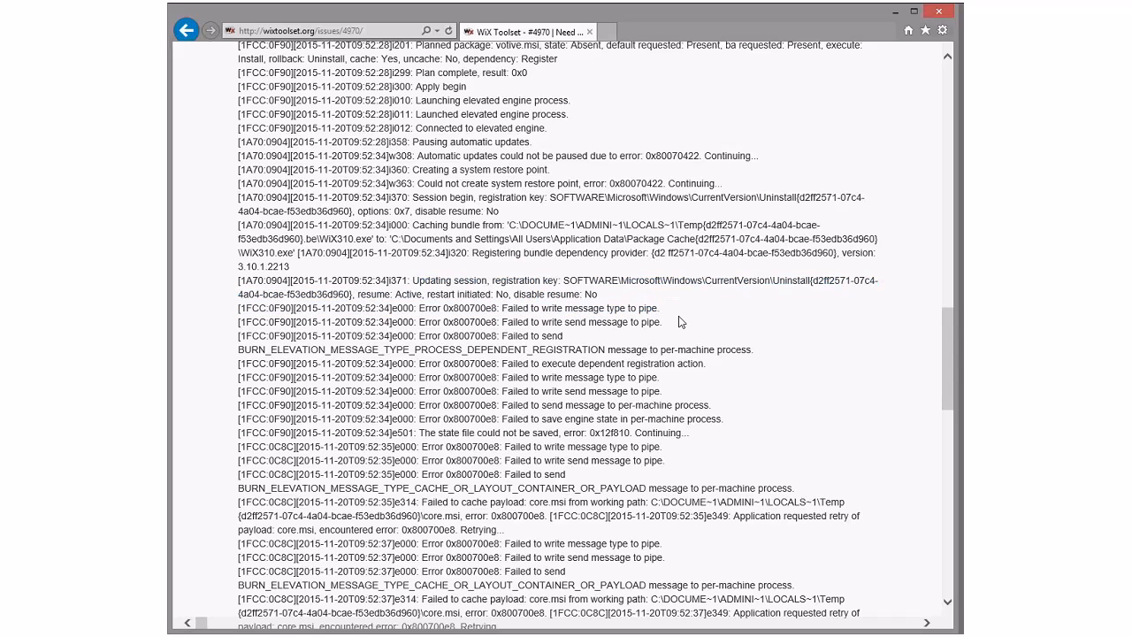
Highlight the failed-to-write-to-pipe error lines, the PROCESS_DEPENDENT_REGISTRATION name and its error code
{"action": "left_click_drag", "start_coordinate": [444, 308], "coordinate": [662, 307]}
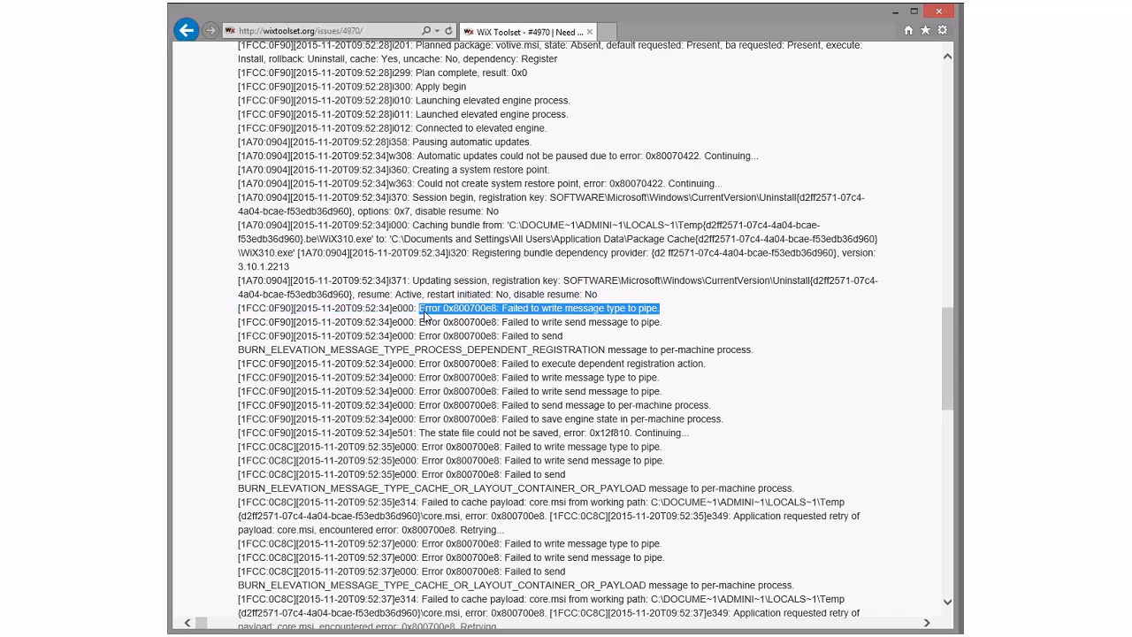
{"action": "left_click_drag", "start_coordinate": [425, 308], "coordinate": [495, 336]}
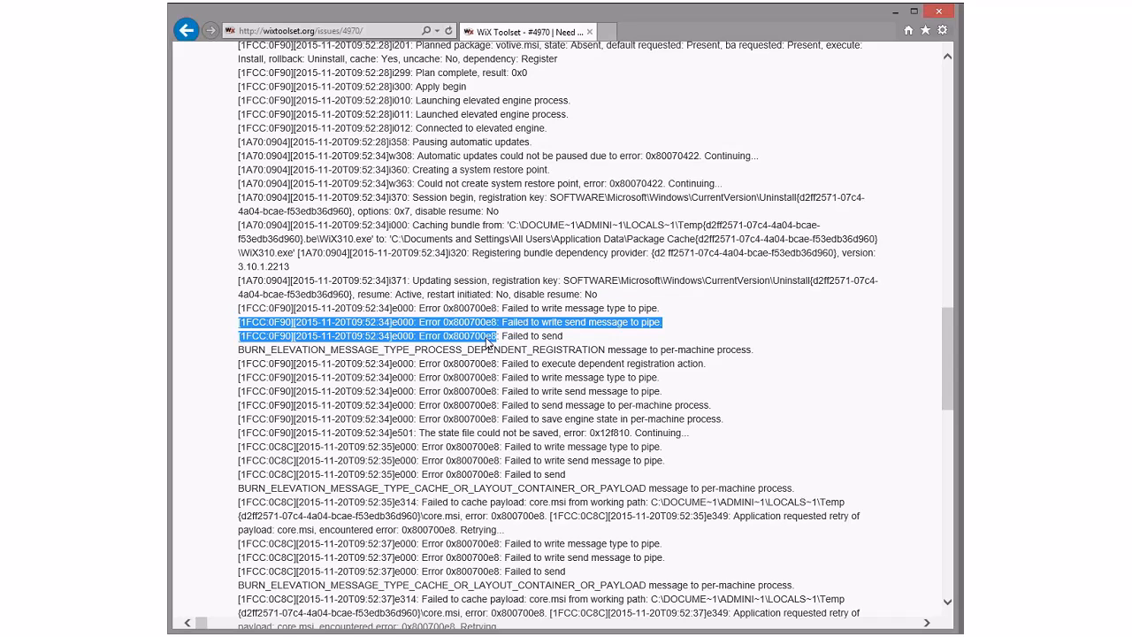
{"action": "double_click", "coordinate": [509, 350]}
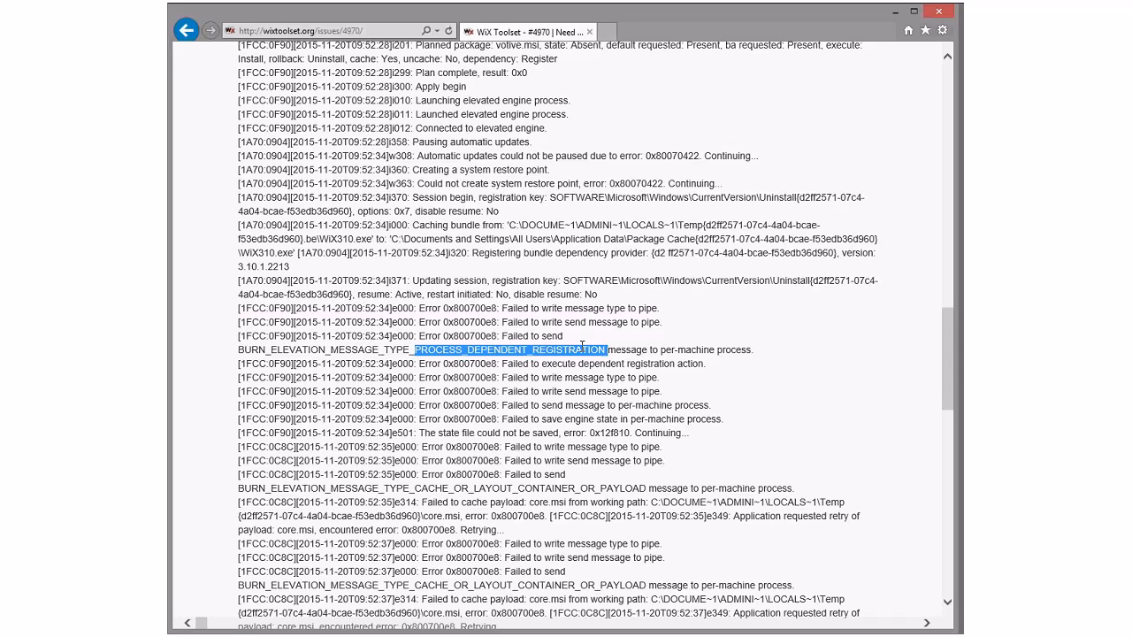
{"action": "mouse_move", "coordinate": [523, 336]}
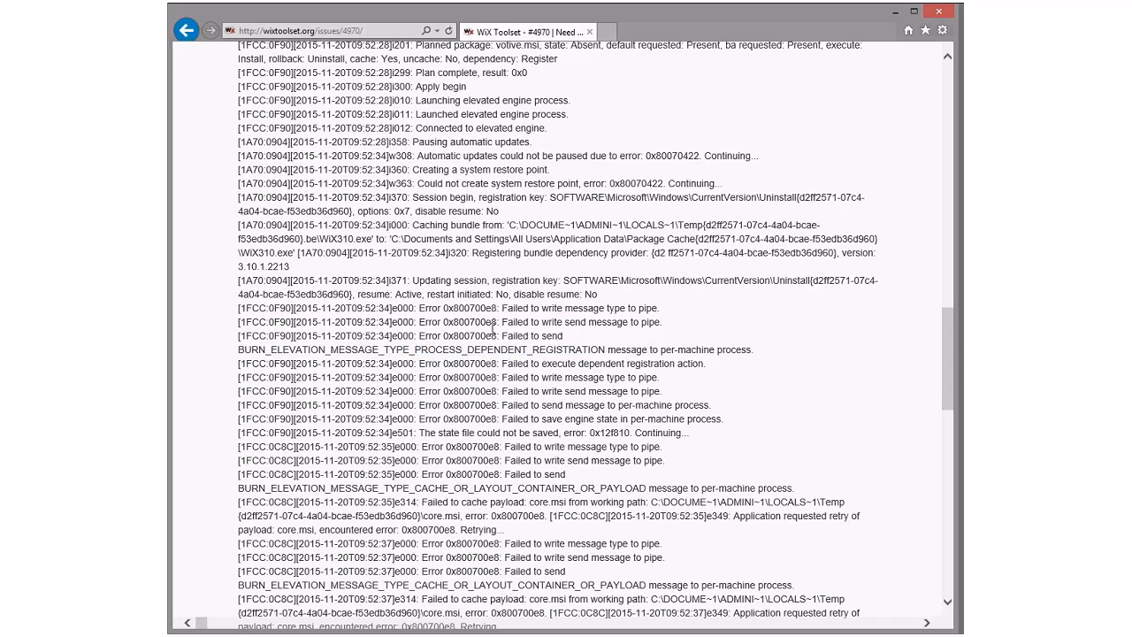
{"action": "double_click", "coordinate": [458, 336]}
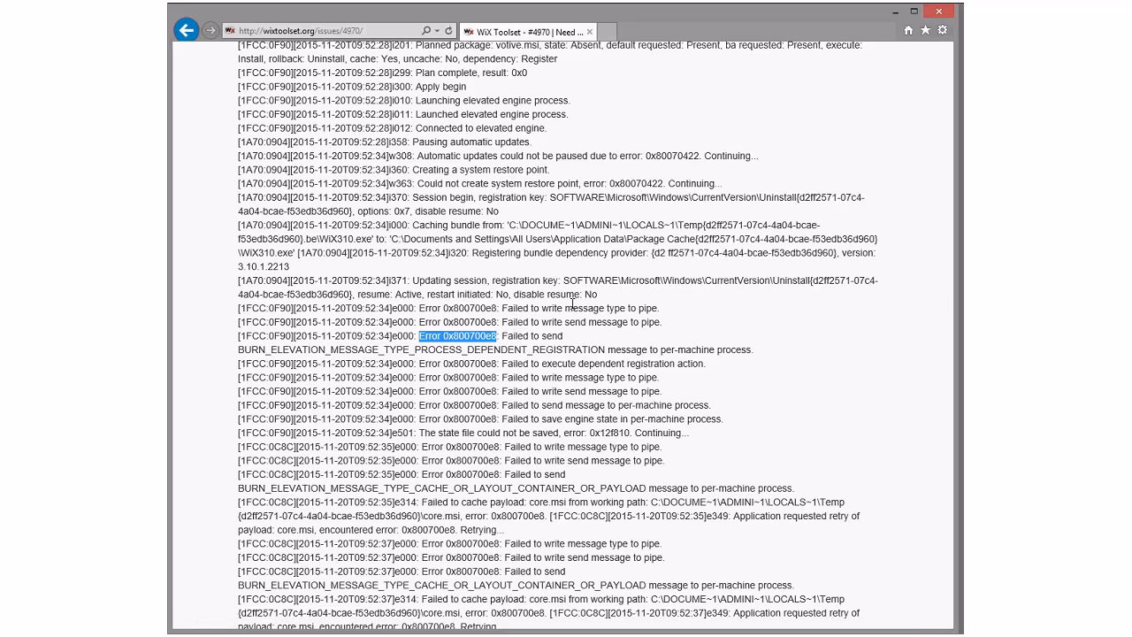
Scroll on through the log to the variable dump and detected-packages section
{"action": "scroll", "scroll_direction": "down", "scroll_amount": 3}
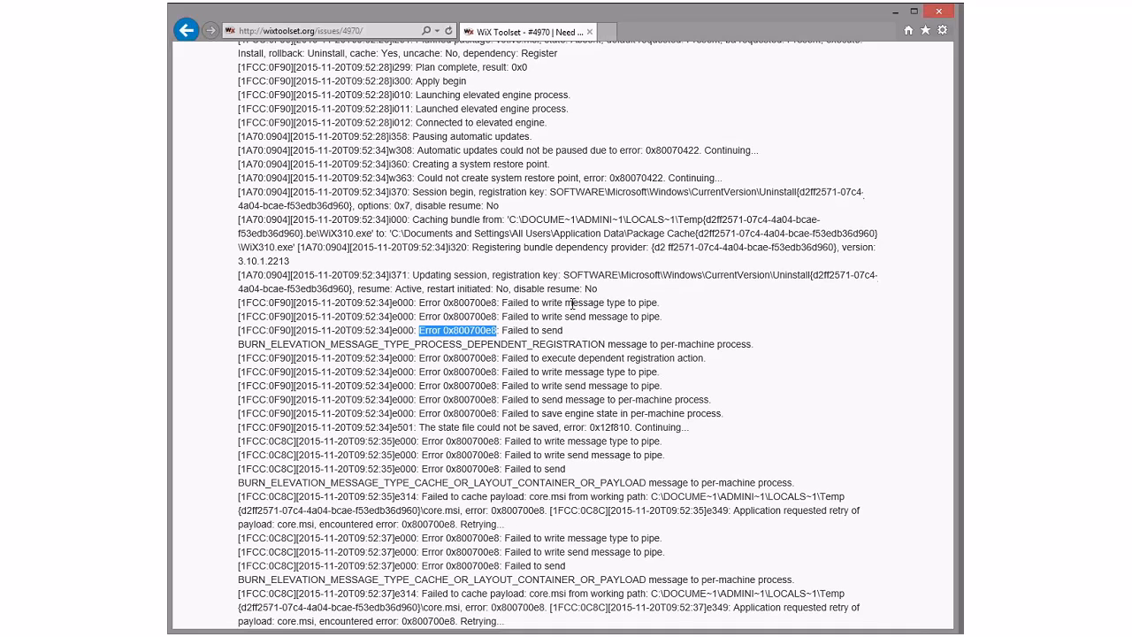
{"action": "scroll", "scroll_direction": "down", "scroll_amount": 3}
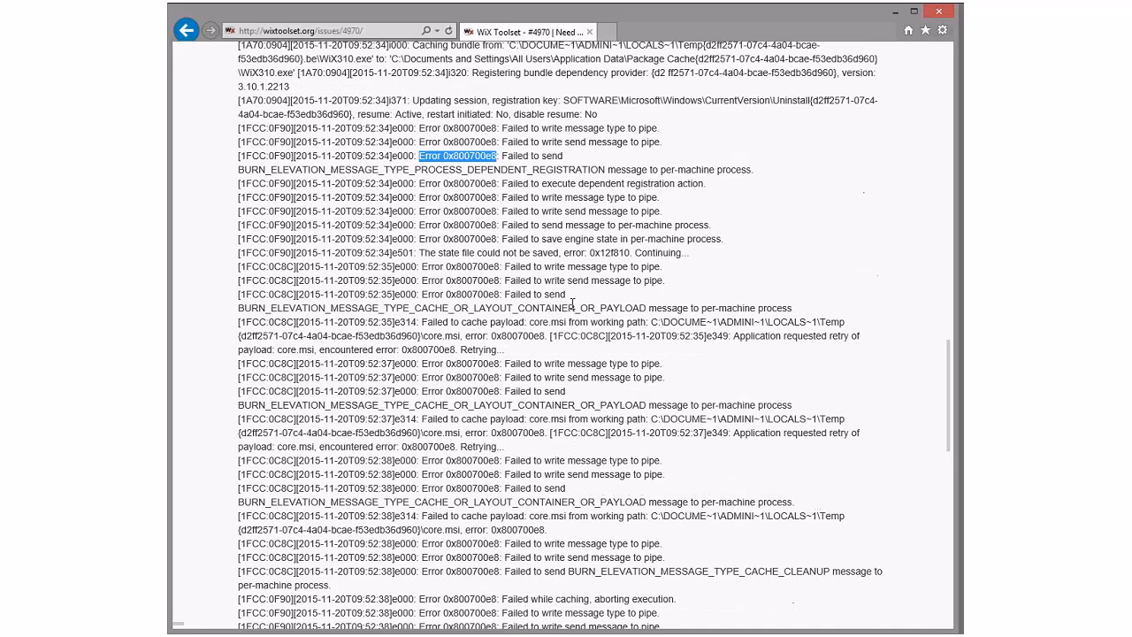
{"action": "scroll", "scroll_direction": "down", "scroll_amount": 3}
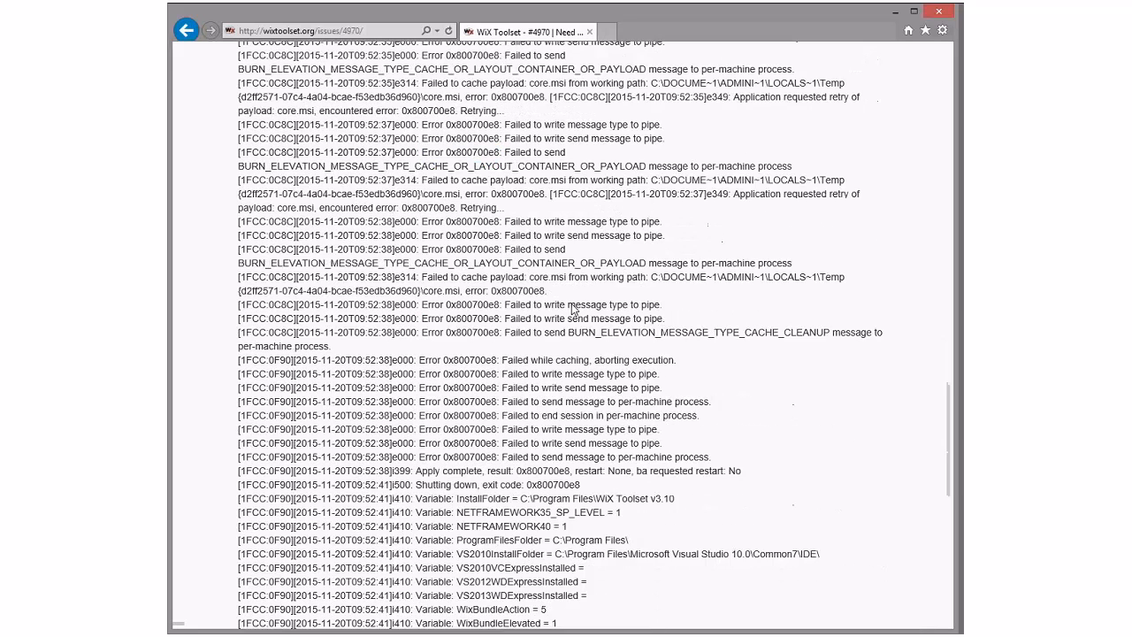
{"action": "scroll", "scroll_direction": "down", "scroll_amount": 3}
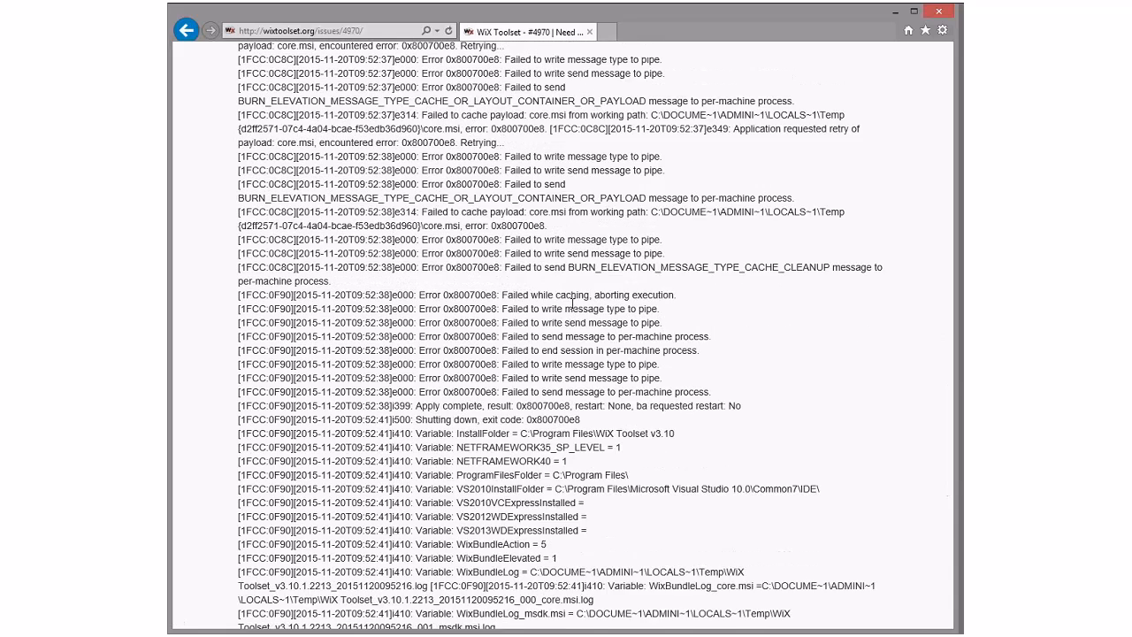
{"action": "scroll", "scroll_direction": "down", "scroll_amount": 3}
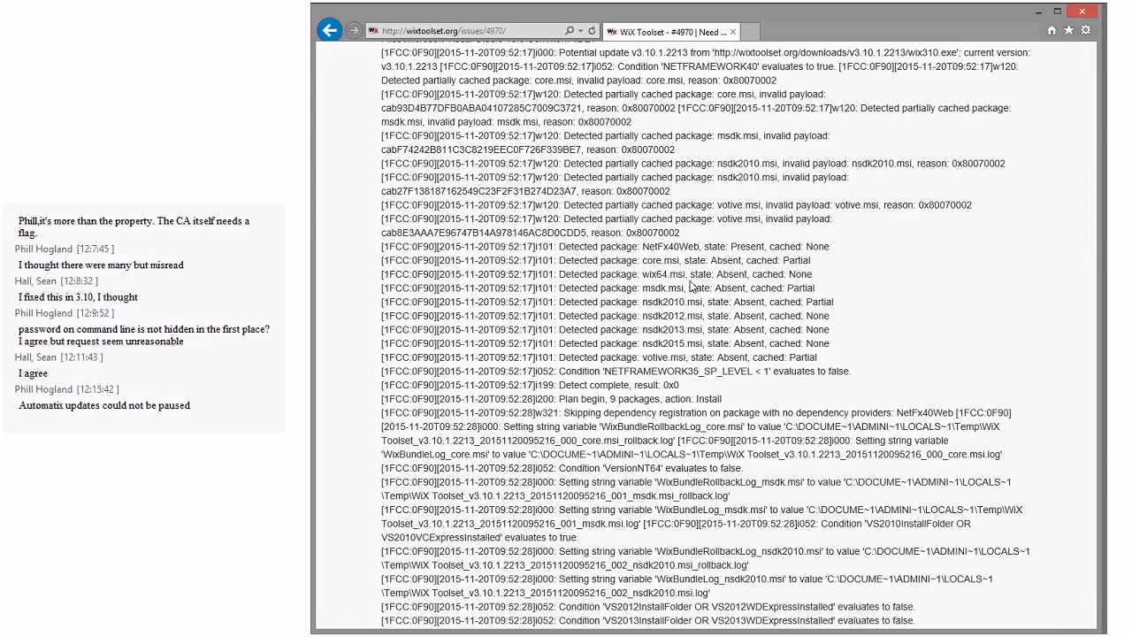
Open issue #4971 on XmlFile escaped text and highlight the escaped header value in the config example
{"action": "left_click", "coordinate": [350, 28]}
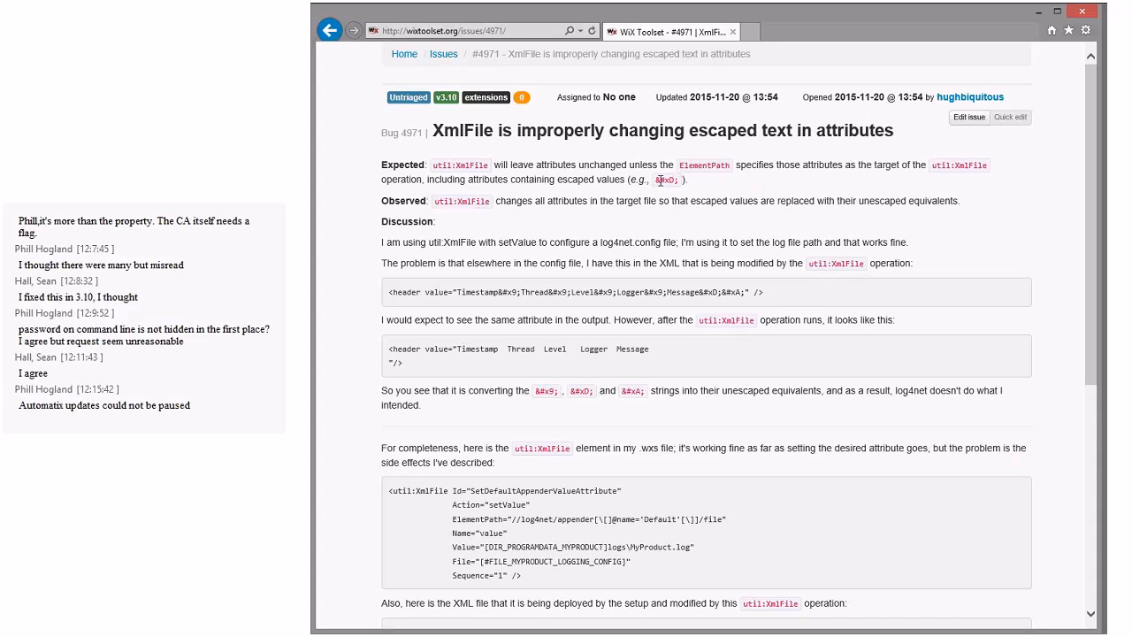
{"action": "mouse_move", "coordinate": [679, 201]}
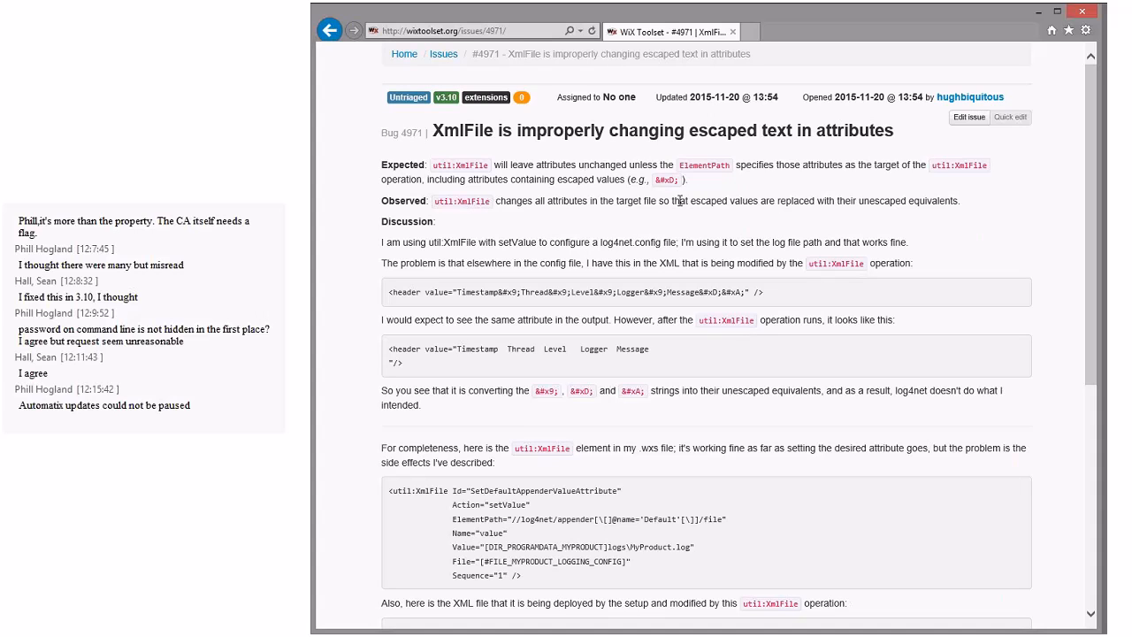
{"action": "mouse_move", "coordinate": [400, 186]}
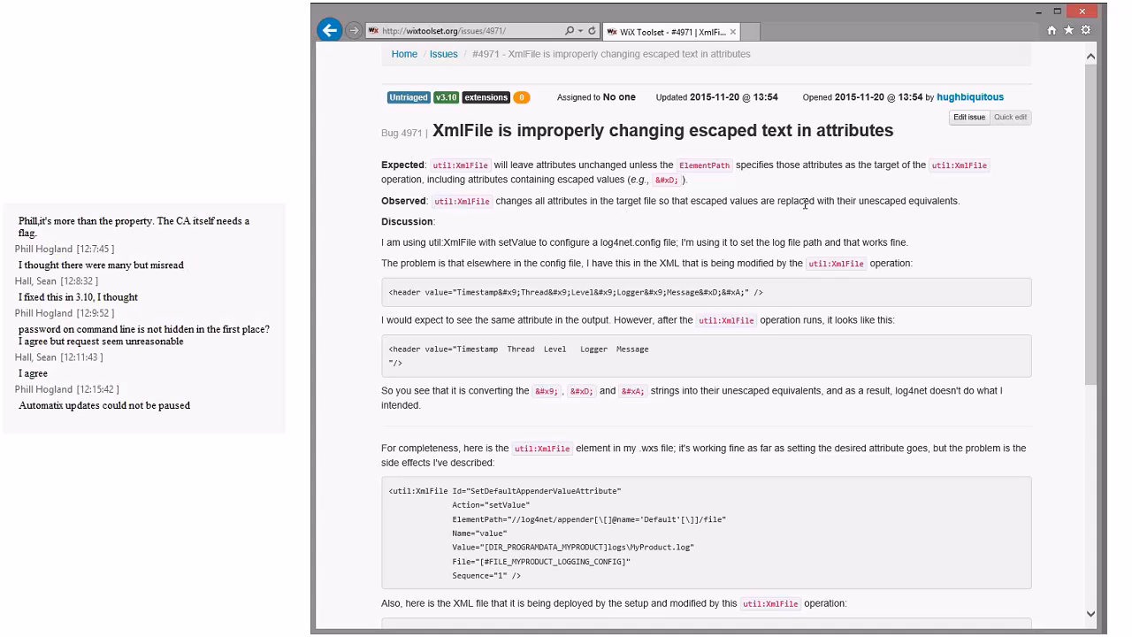
{"action": "mouse_move", "coordinate": [552, 231]}
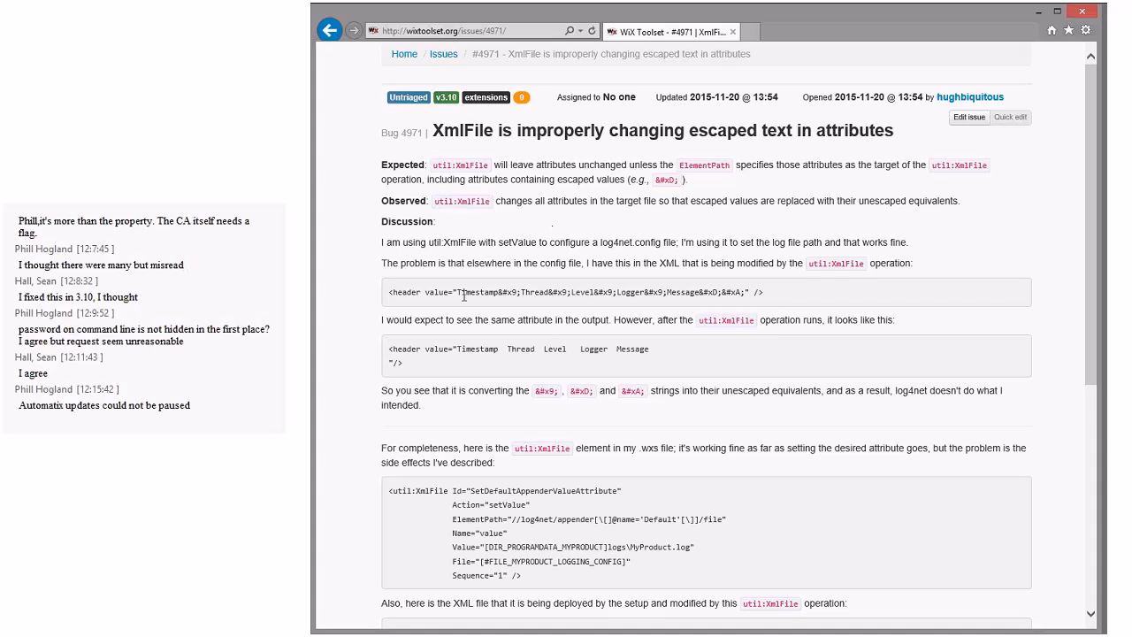
{"action": "left_click_drag", "start_coordinate": [457, 291], "coordinate": [741, 292]}
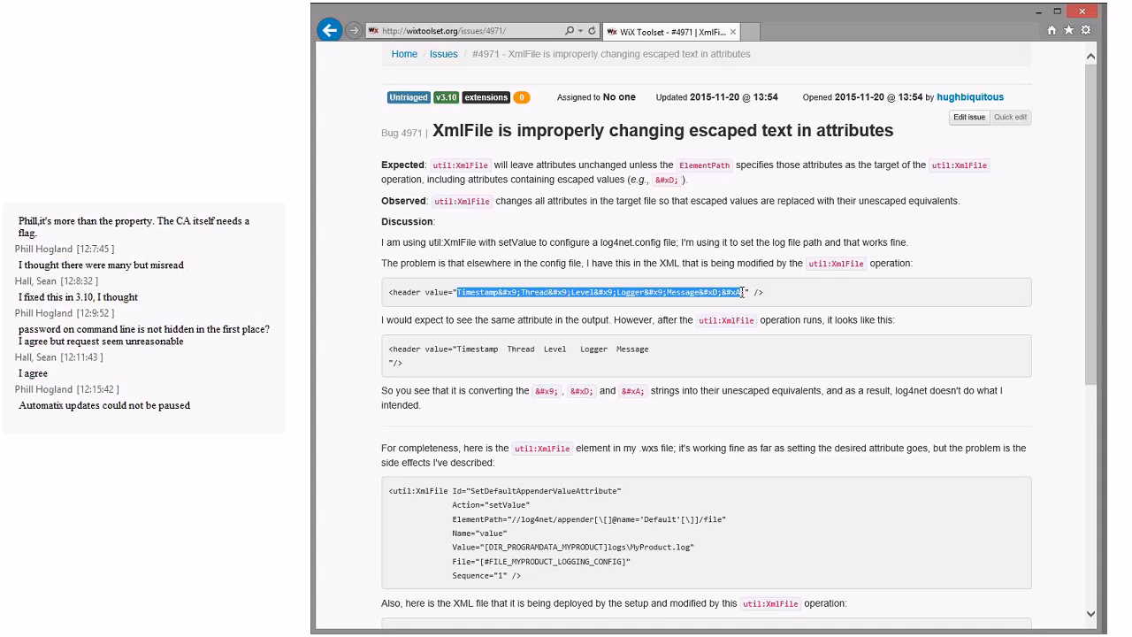
{"action": "left_click", "coordinate": [792, 300]}
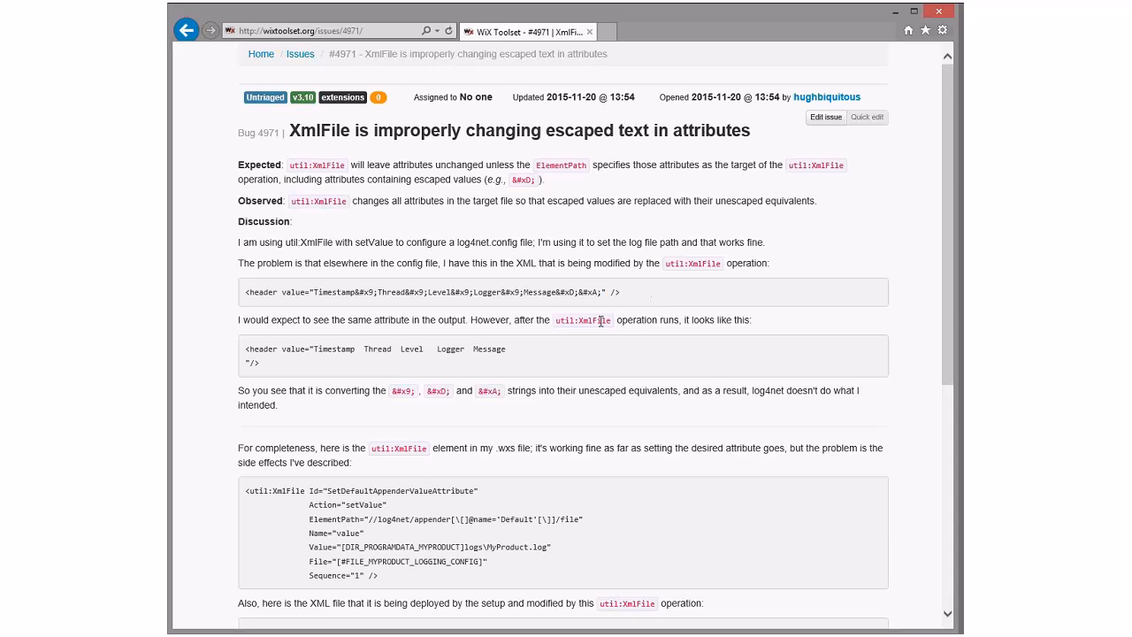
{"action": "scroll", "scroll_direction": "down", "scroll_amount": 3}
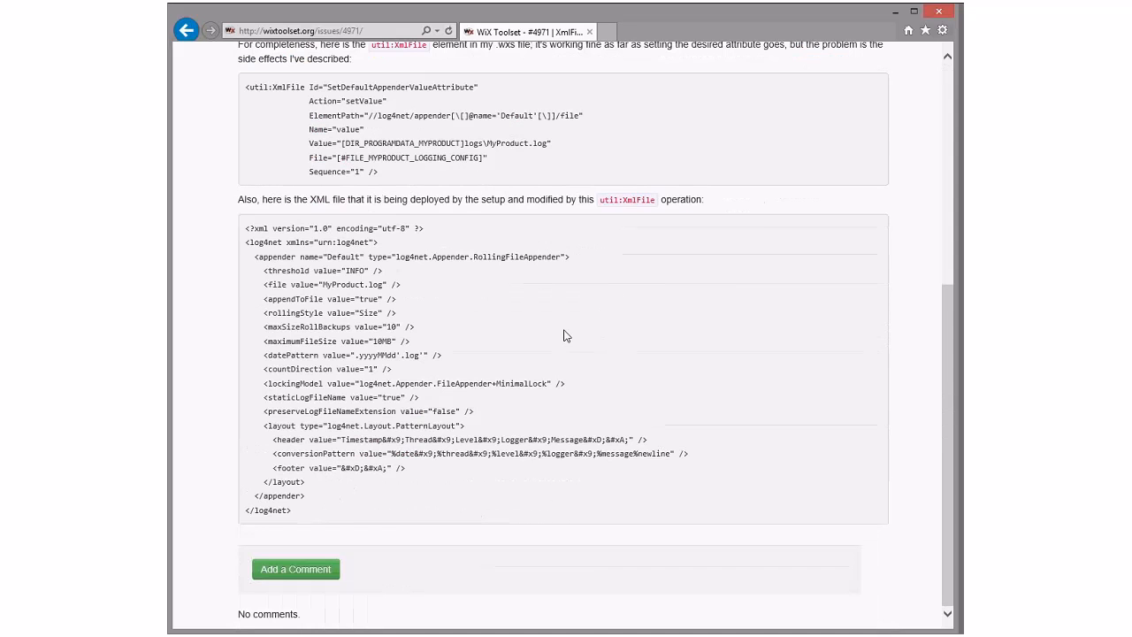
{"action": "scroll", "scroll_direction": "up", "scroll_amount": 3}
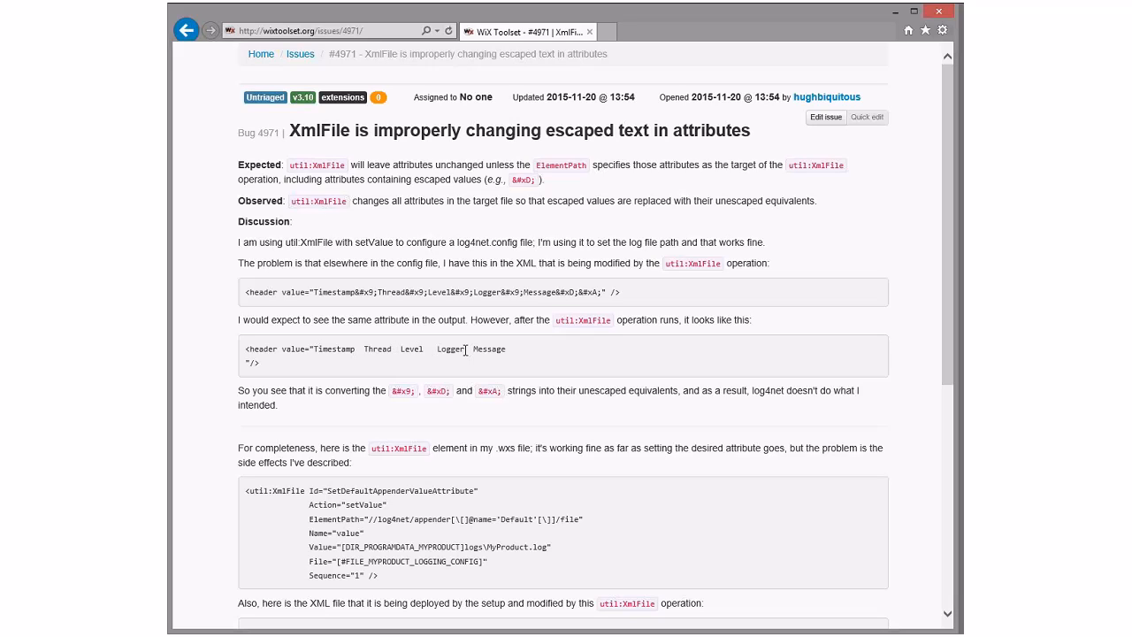
{"action": "mouse_move", "coordinate": [516, 353]}
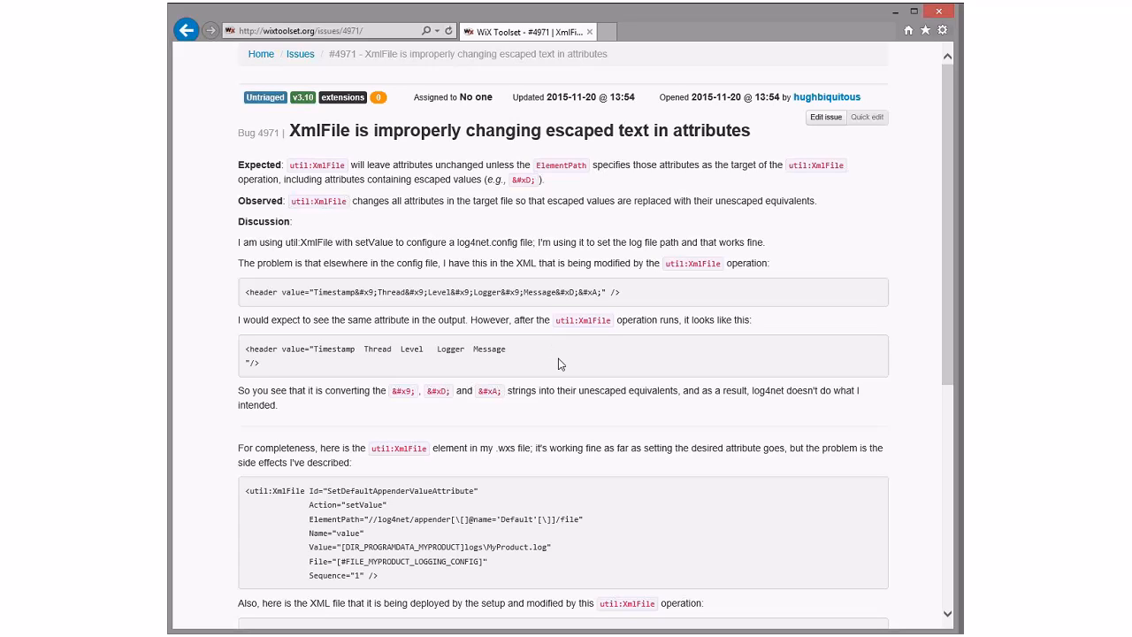
{"action": "mouse_move", "coordinate": [251, 366]}
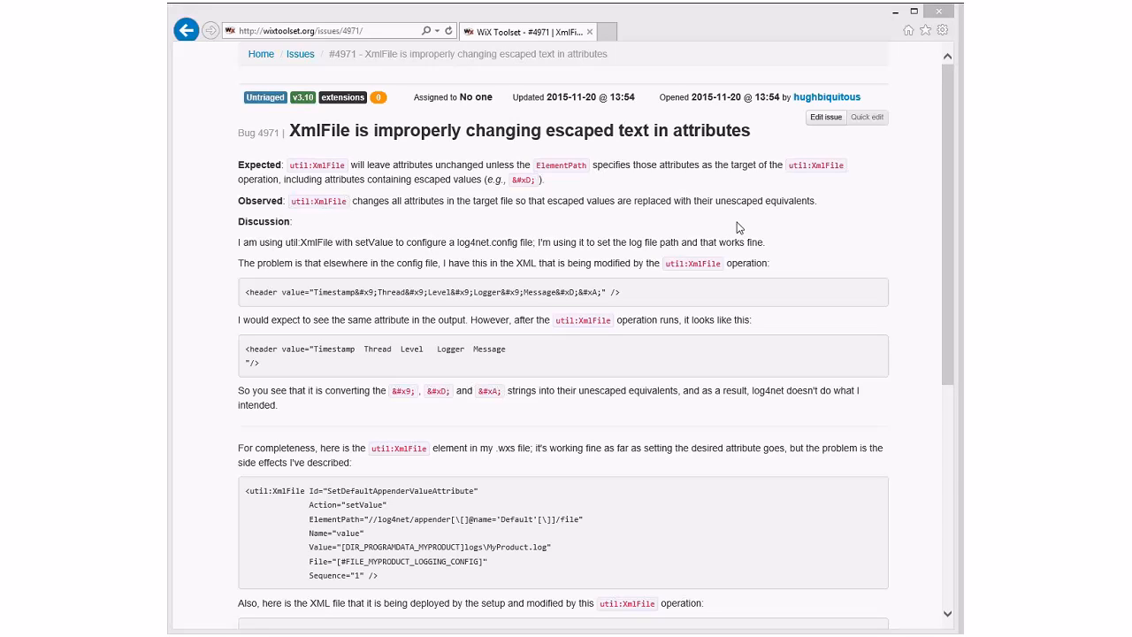
{"action": "mouse_move", "coordinate": [711, 221]}
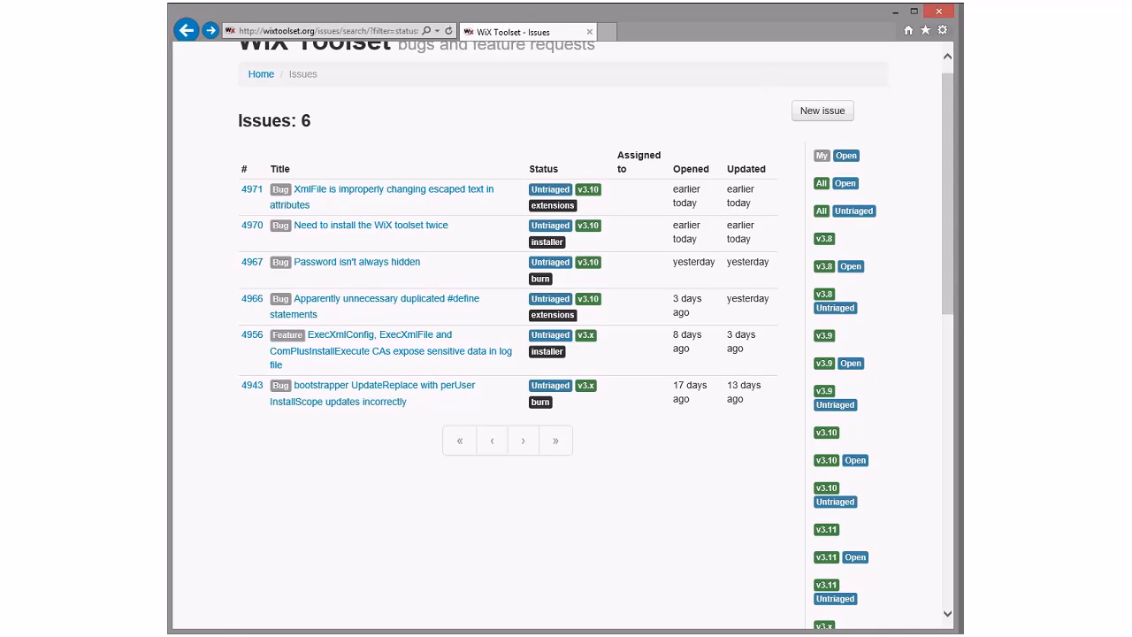
{"action": "mouse_move", "coordinate": [460, 138]}
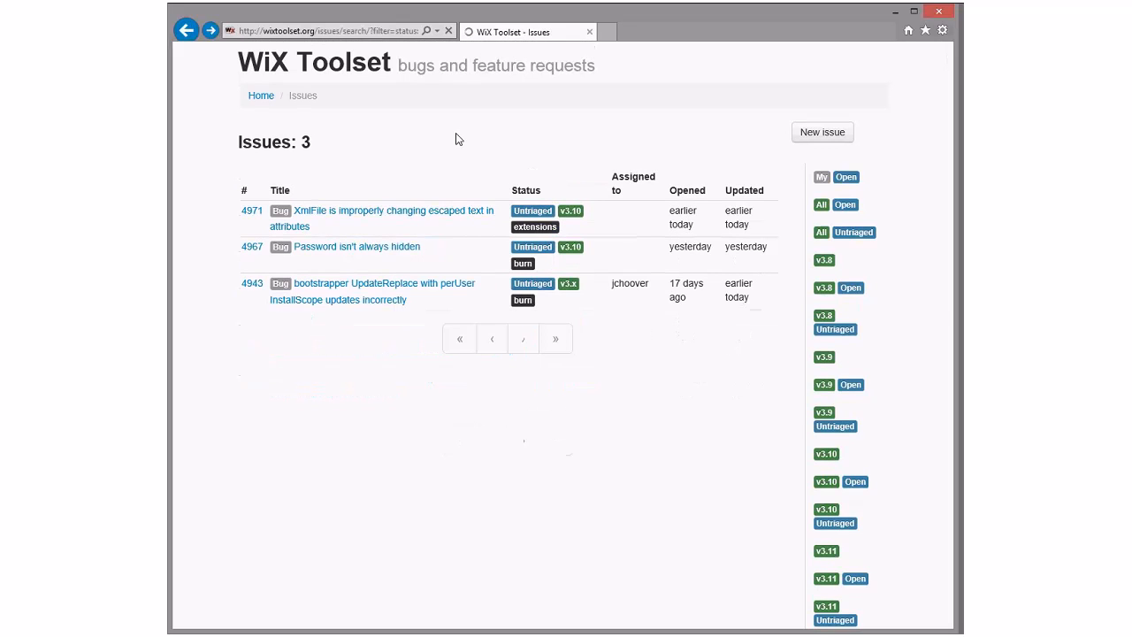
Scroll the untriaged issues list showing #4971, #4967 and #4943
{"action": "scroll", "scroll_direction": "down", "scroll_amount": 3}
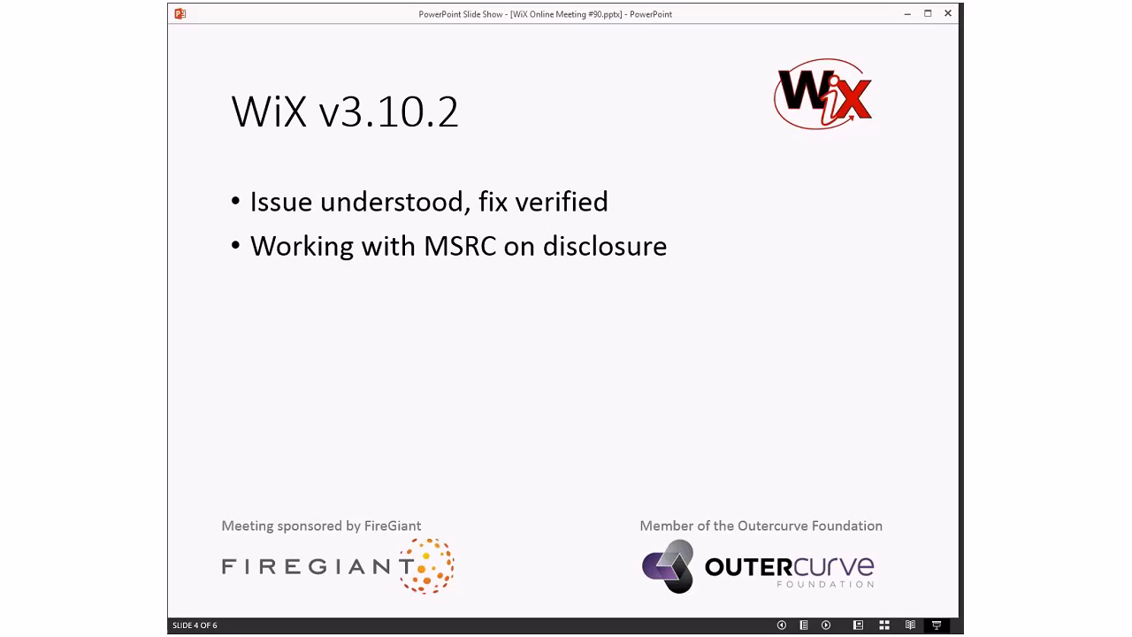
Advance the slide show to the Questions|Comments? closing slide
{"action": "key", "text": "right"}
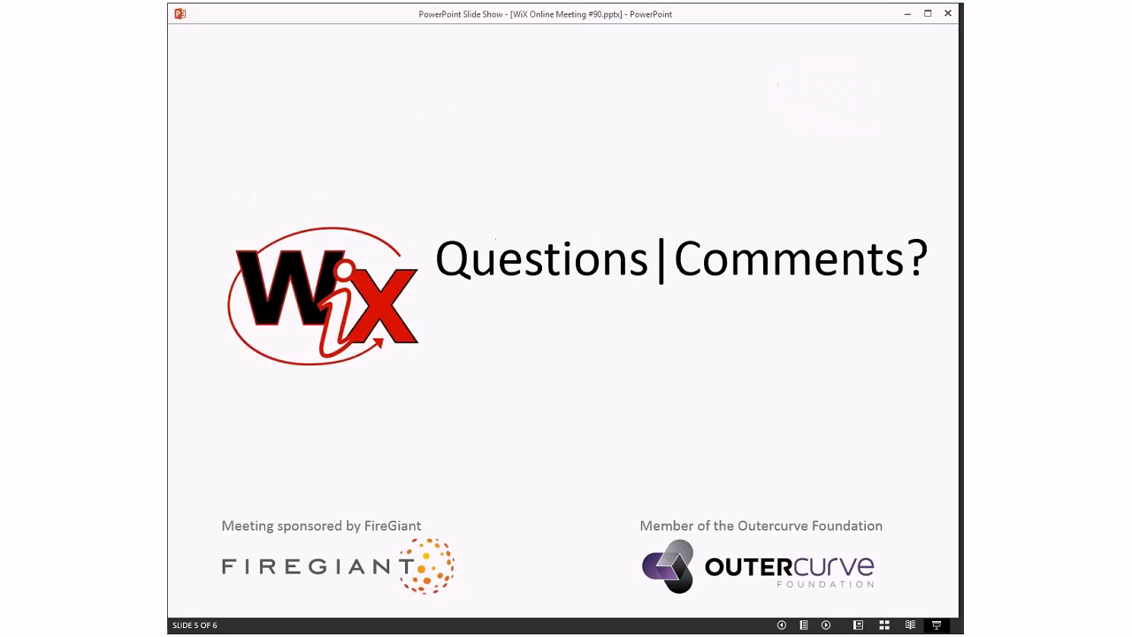